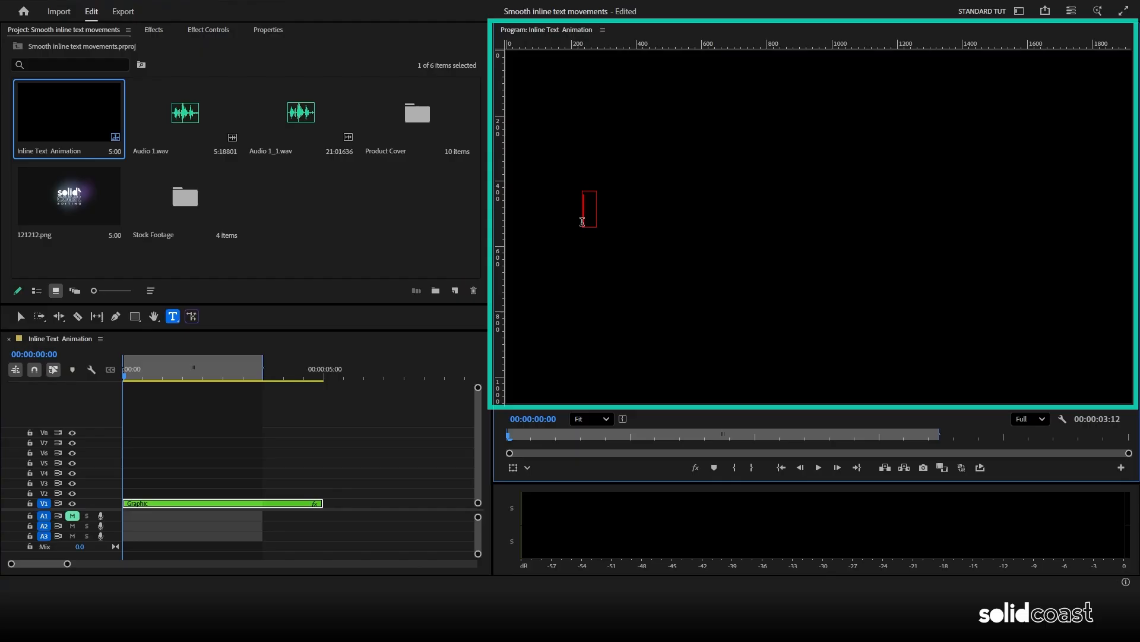
Type the 'ANIMATE CAPTIONS LIKE THIS' caption and centre it vertically and horizontally in the frame.
{"action": "type", "text": "ANIMATE CAPTIONS LIKE THIS"}
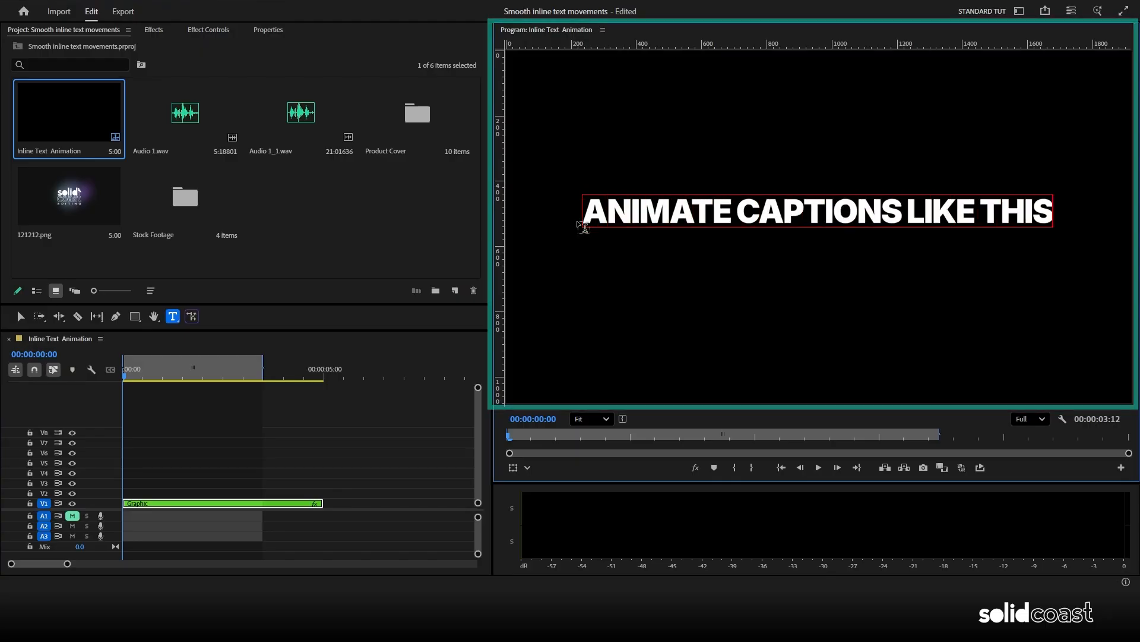
{"action": "left_click", "coordinate": [268, 28]}
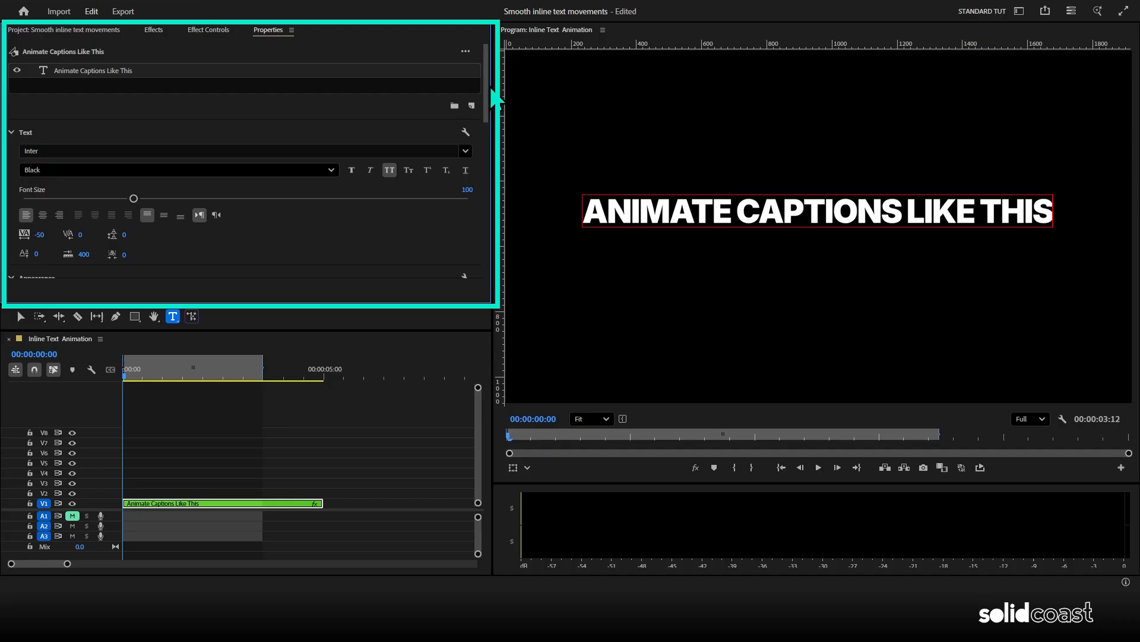
{"action": "scroll", "scroll_direction": "down", "scroll_amount": 3}
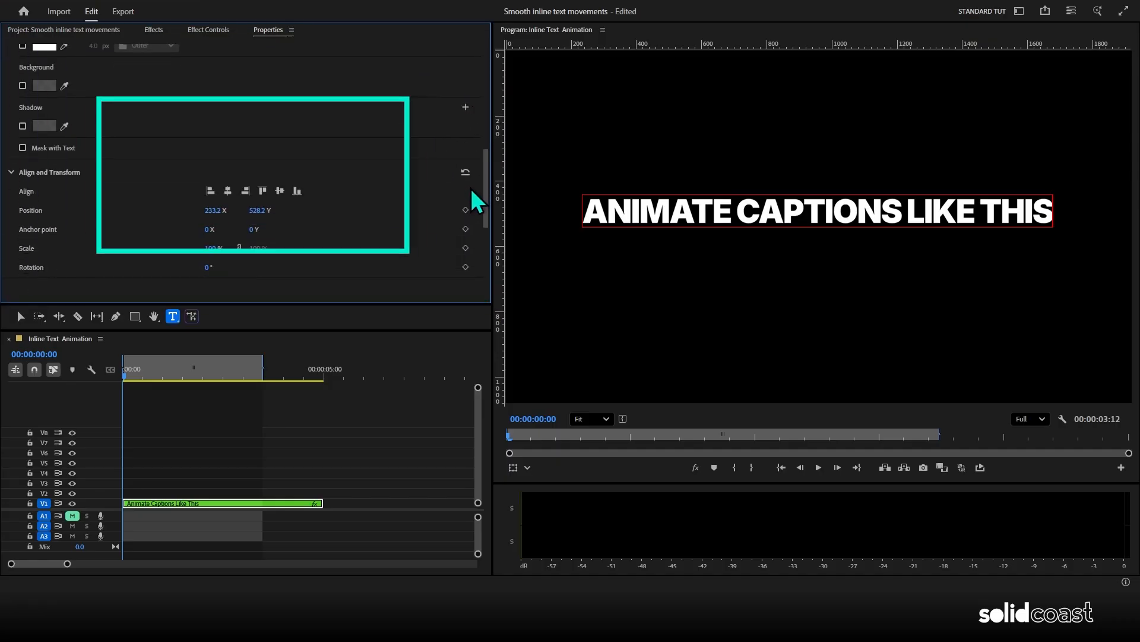
{"action": "left_click", "coordinate": [261, 185]}
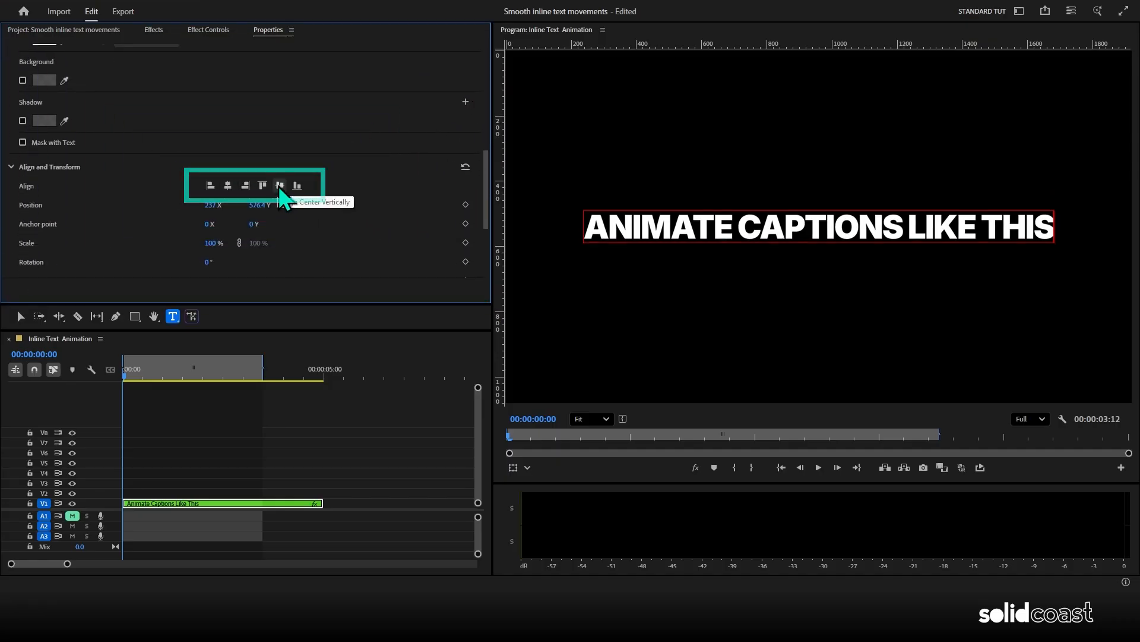
{"action": "left_click", "coordinate": [279, 186]}
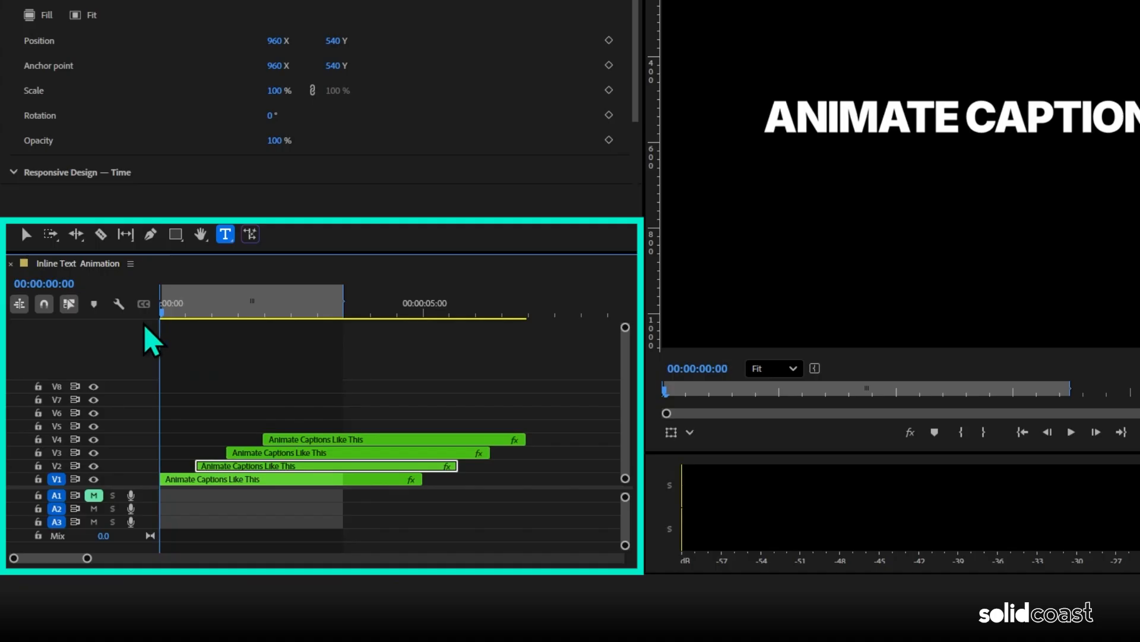
Nest the caption copies as Animate and Like sequences and crop Animate in the preview to its word.
{"action": "left_click", "coordinate": [291, 479]}
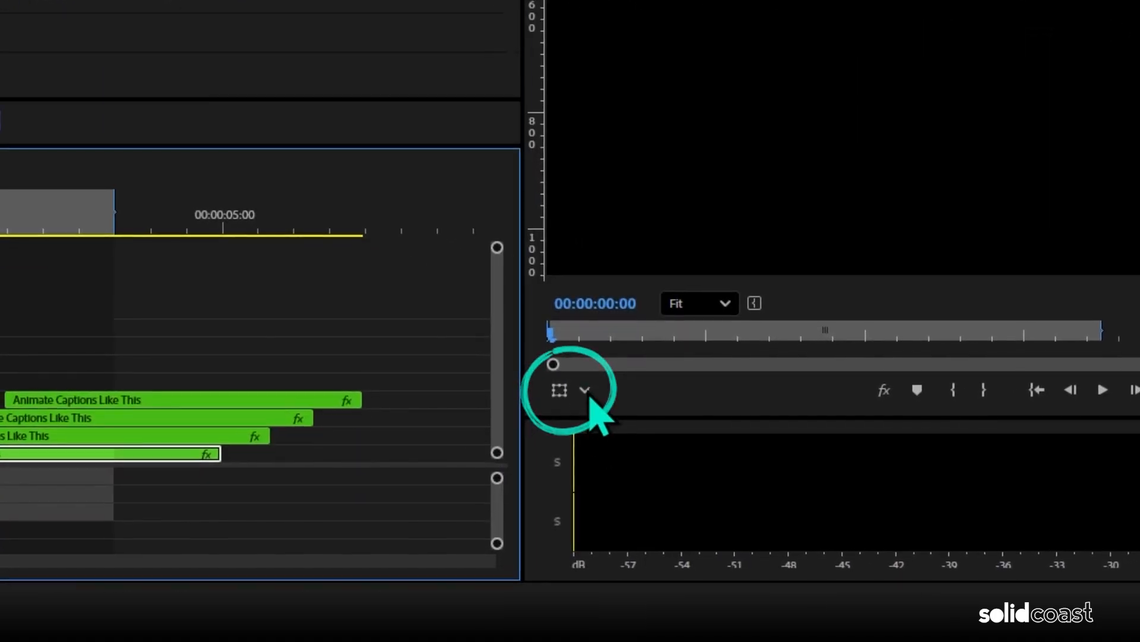
{"action": "left_click", "coordinate": [585, 390]}
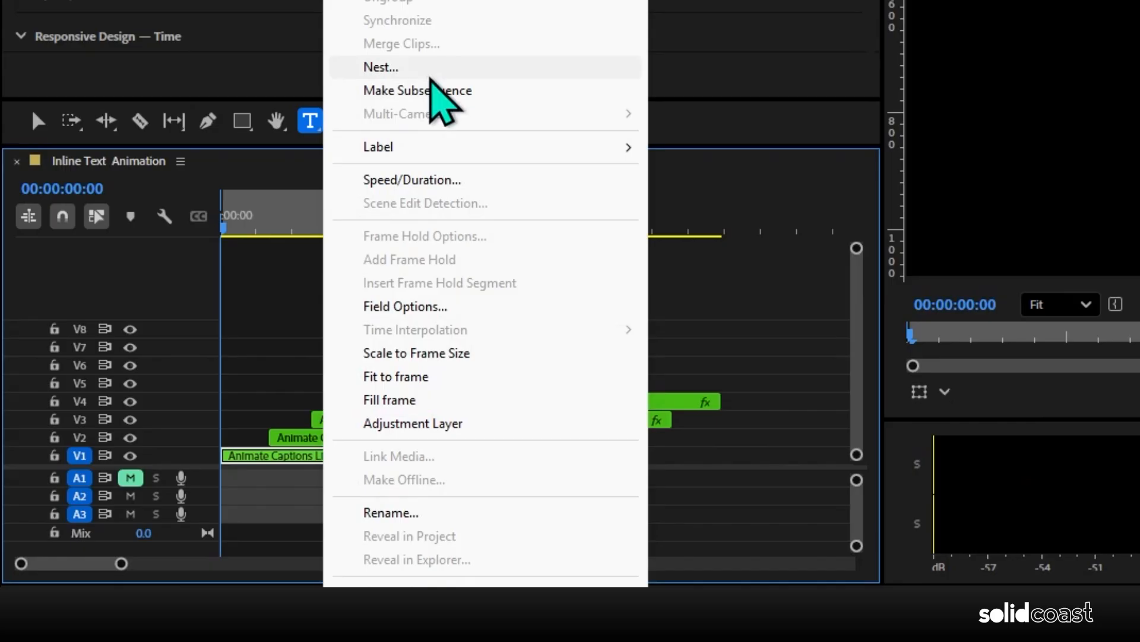
{"action": "left_click", "coordinate": [380, 66]}
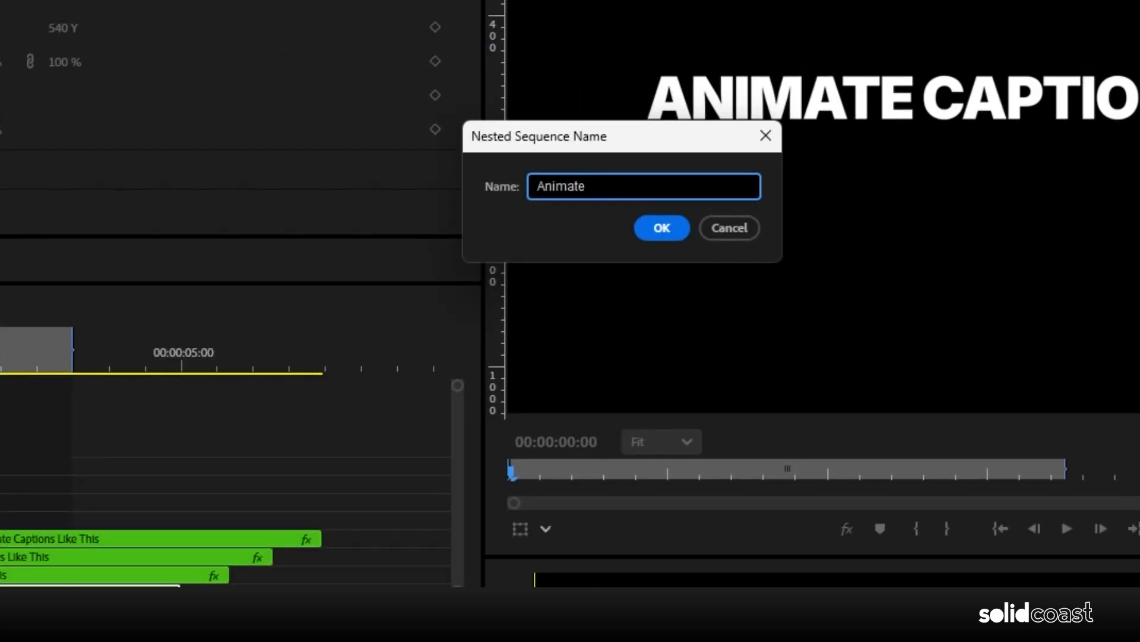
{"action": "left_click", "coordinate": [660, 228]}
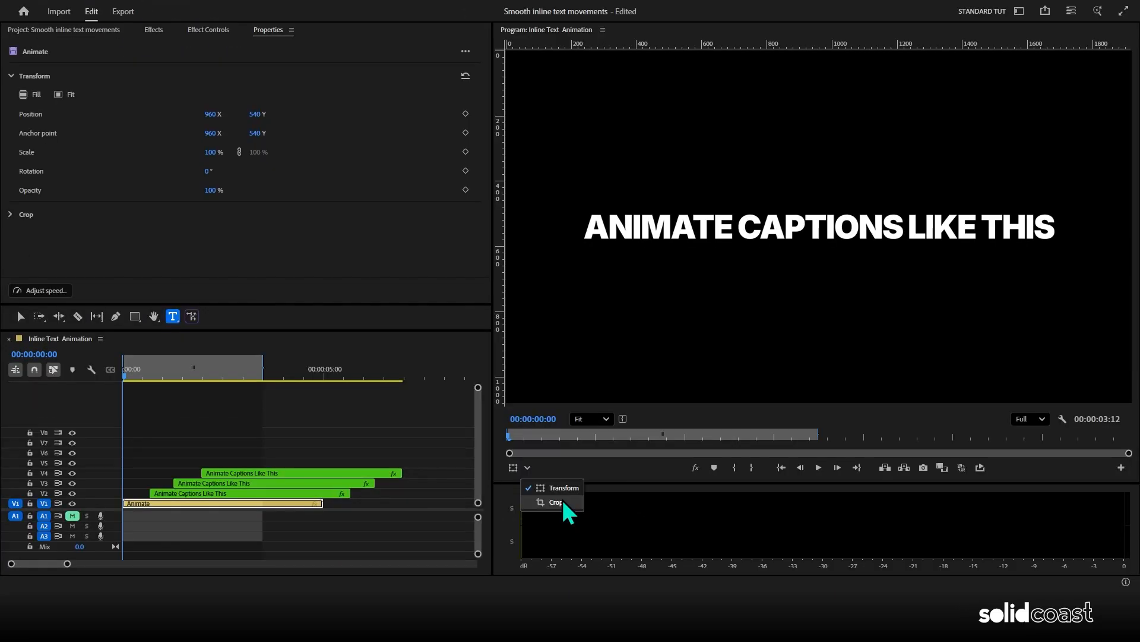
{"action": "left_click", "coordinate": [554, 501]}
{"action": "type", "text": "Like"}
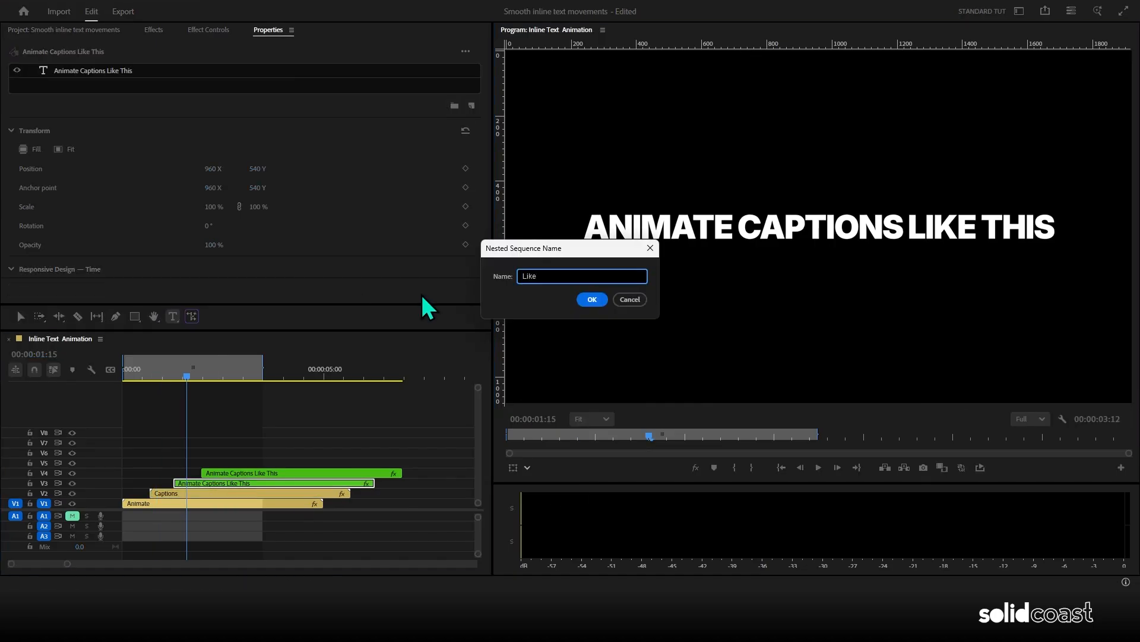
{"action": "left_click", "coordinate": [592, 299]}
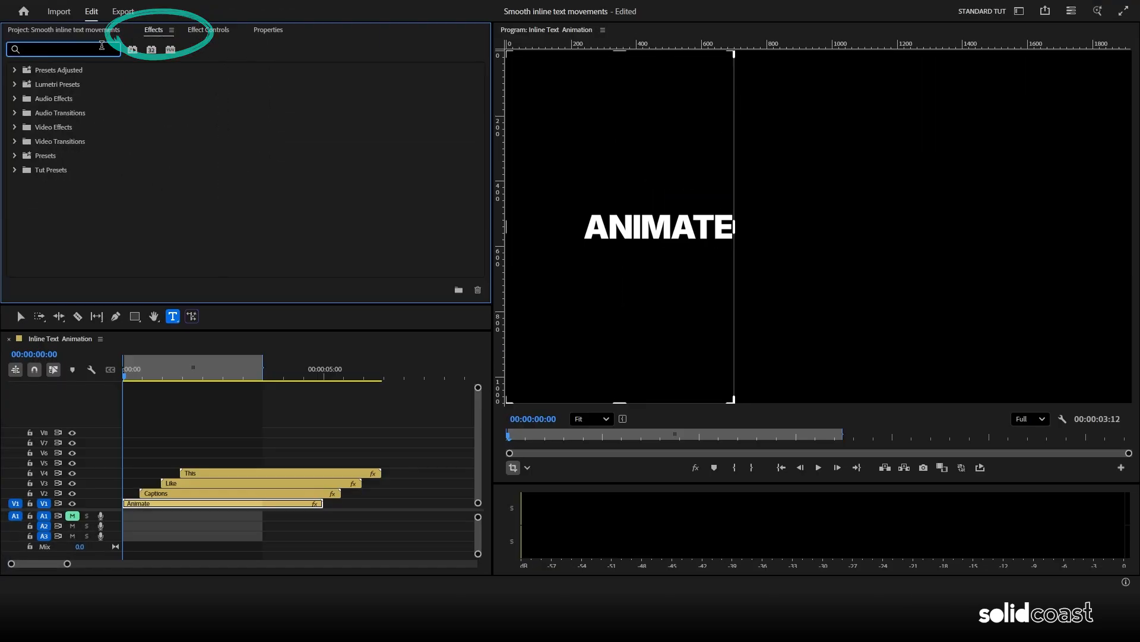
Add Transform to Animate with its own 360° shutter angle and a Position keyframe for the rise.
{"action": "type", "text": "transform"}
{"action": "type", "text": "360"}
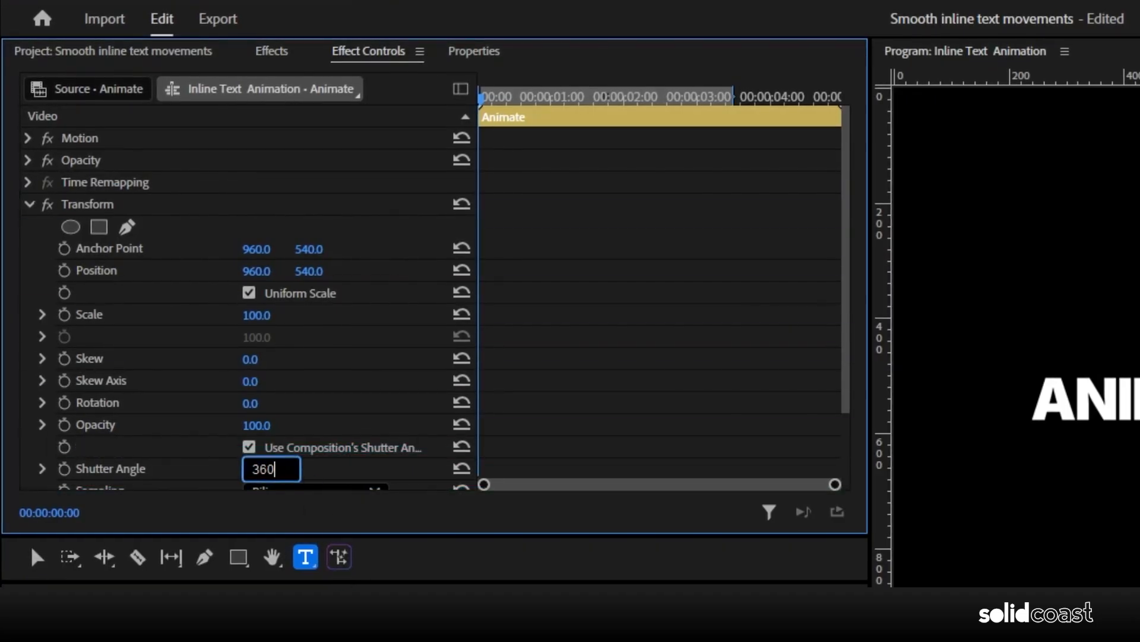
{"action": "left_click", "coordinate": [248, 446]}
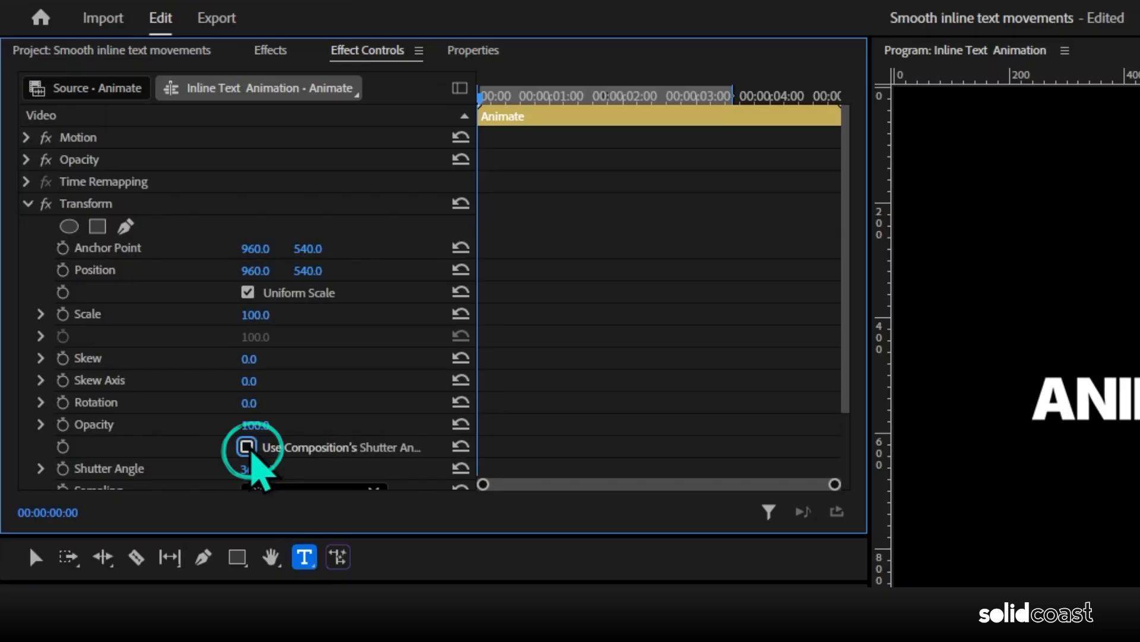
{"action": "left_click", "coordinate": [247, 447]}
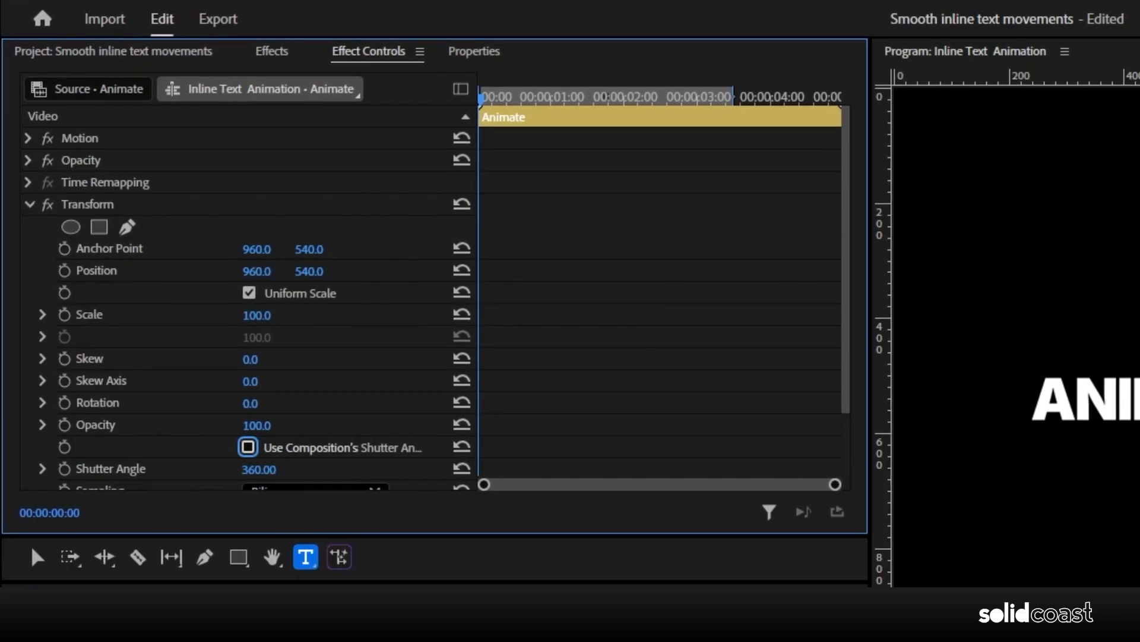
{"action": "left_click", "coordinate": [486, 96]}
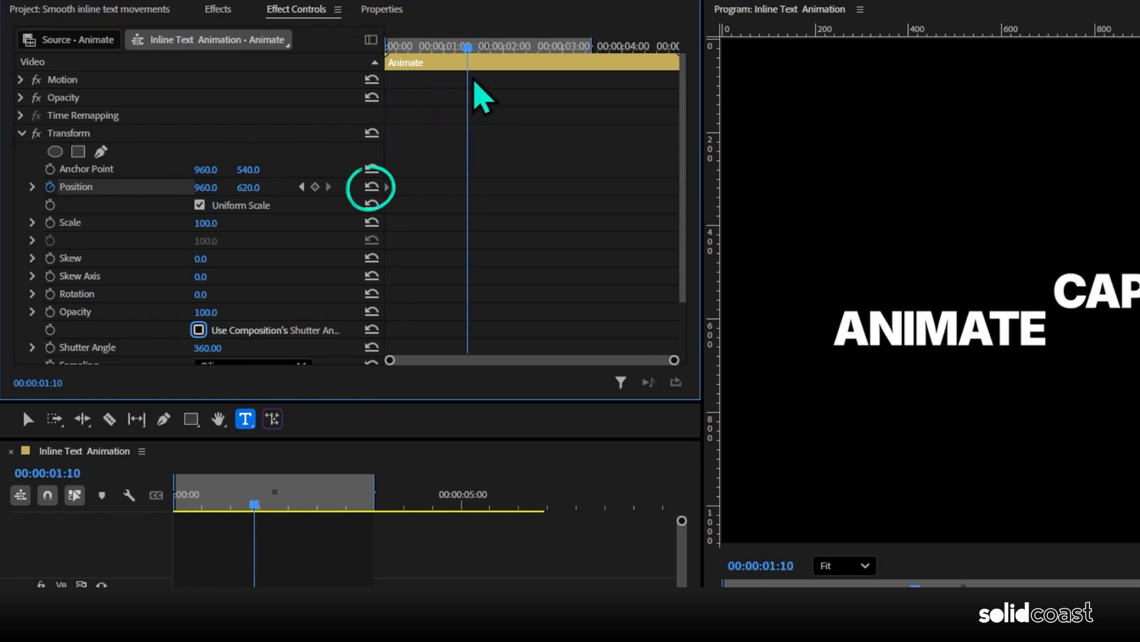
{"action": "left_click", "coordinate": [371, 186]}
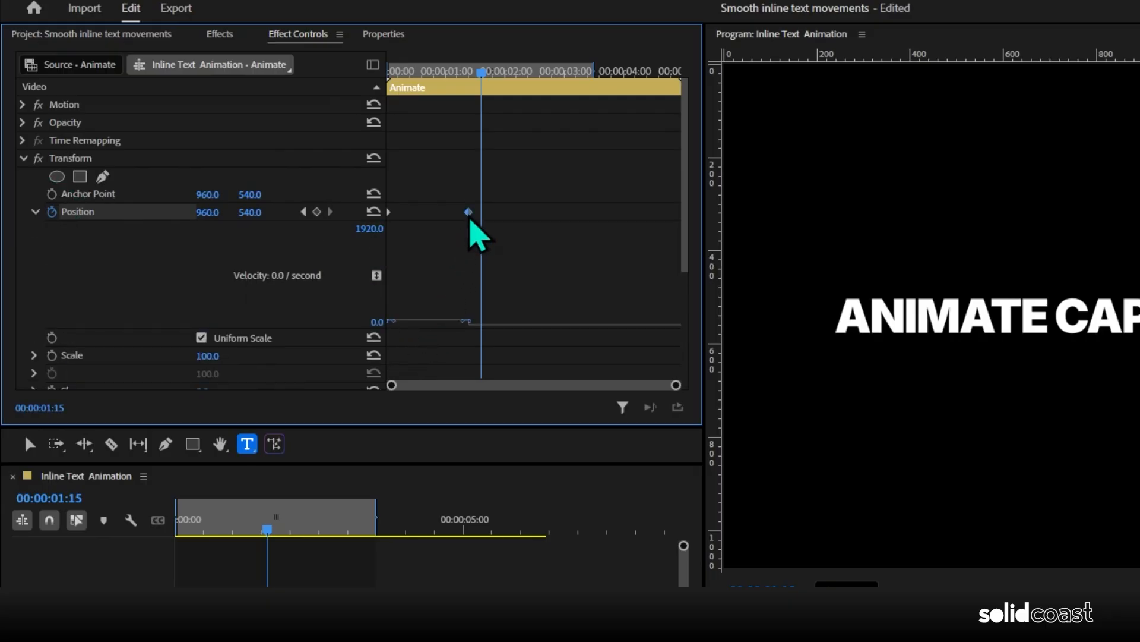
Set the Position keyframe to Bezier easing and add a start keyframe for the fade-in.
{"action": "right_click", "coordinate": [468, 211]}
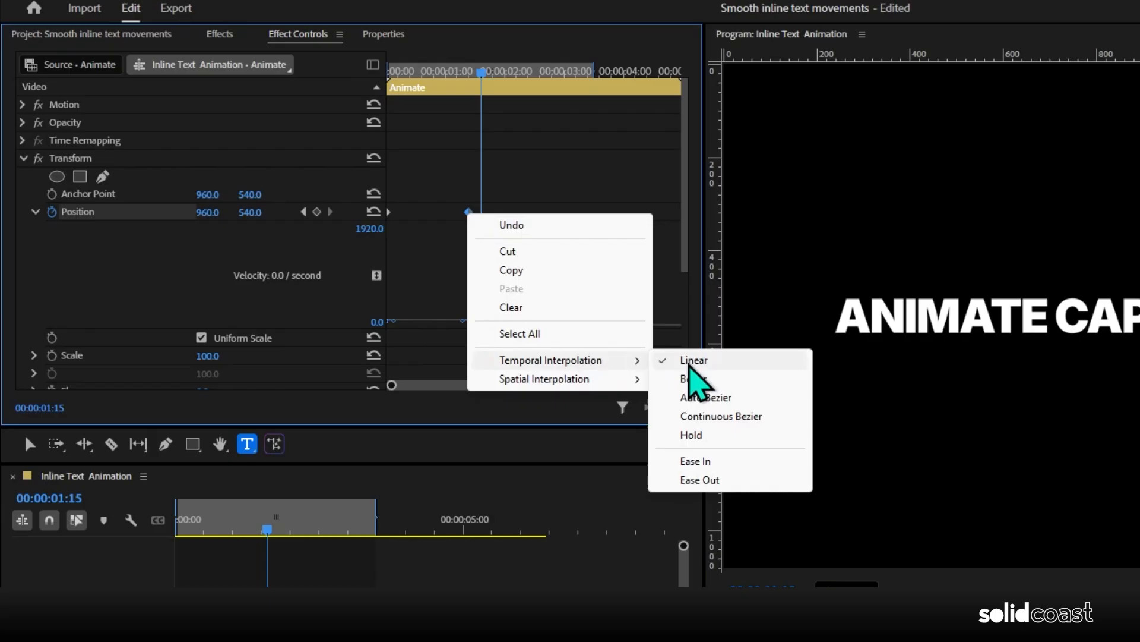
{"action": "left_click", "coordinate": [699, 378]}
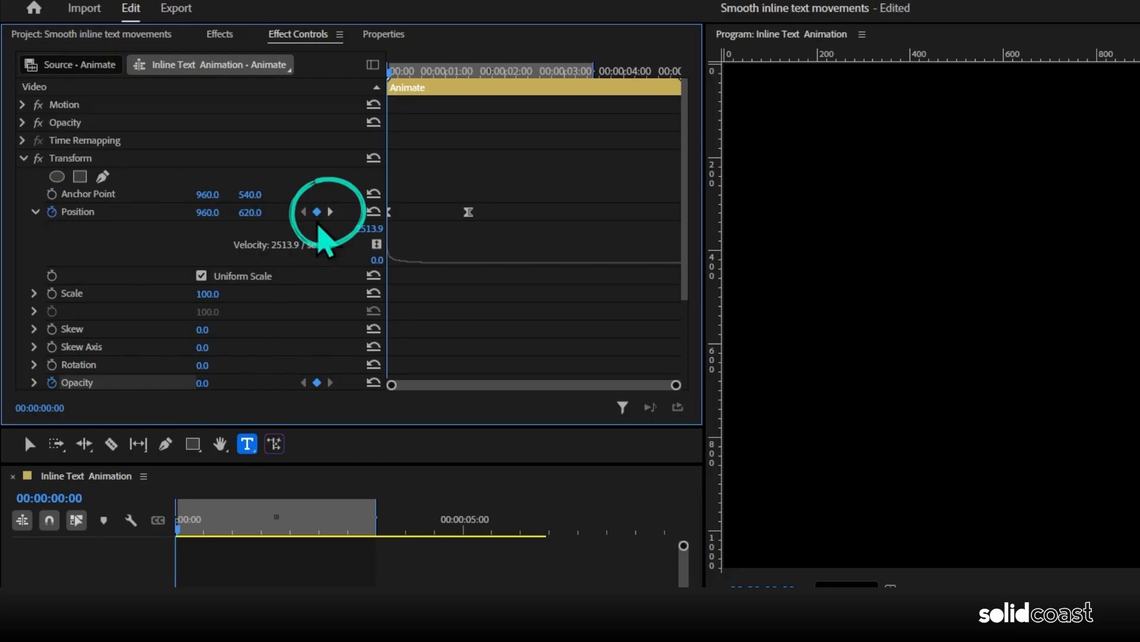
{"action": "left_click", "coordinate": [329, 211]}
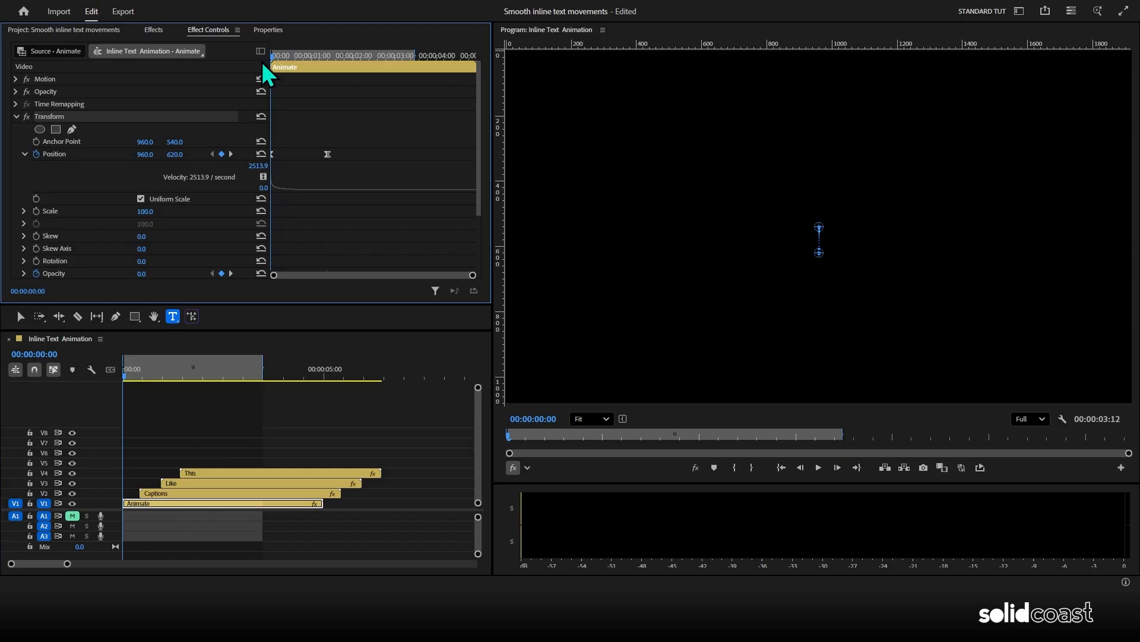
Rename the Transform effect, find the Demo Text Up preset, then search for Gaussian Blur.
{"action": "left_click", "coordinate": [15, 117]}
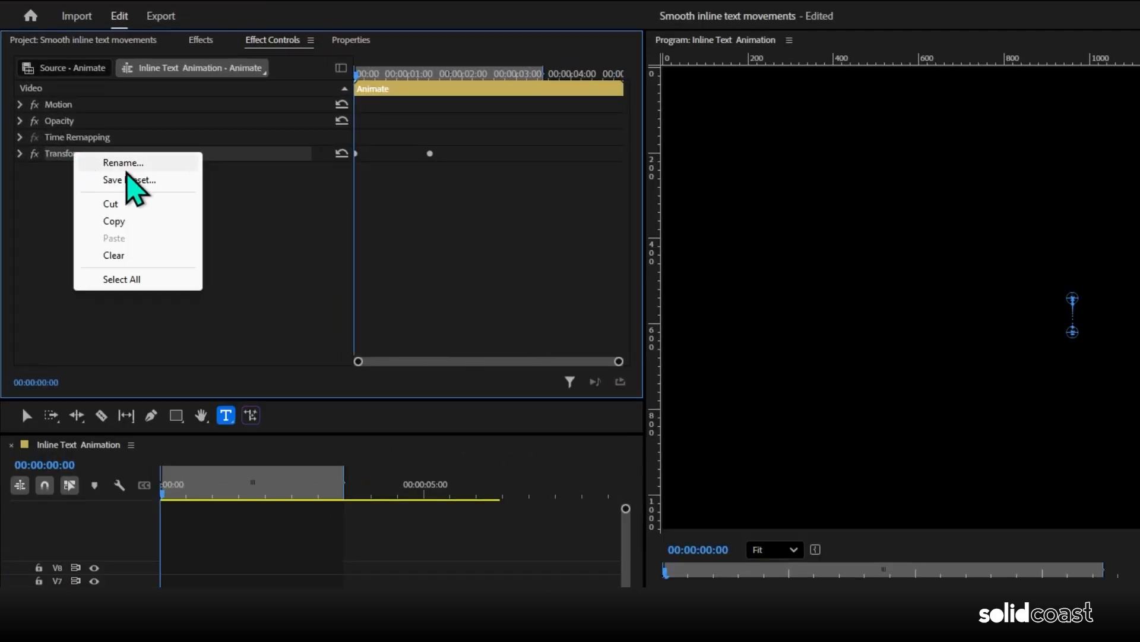
{"action": "left_click", "coordinate": [131, 179]}
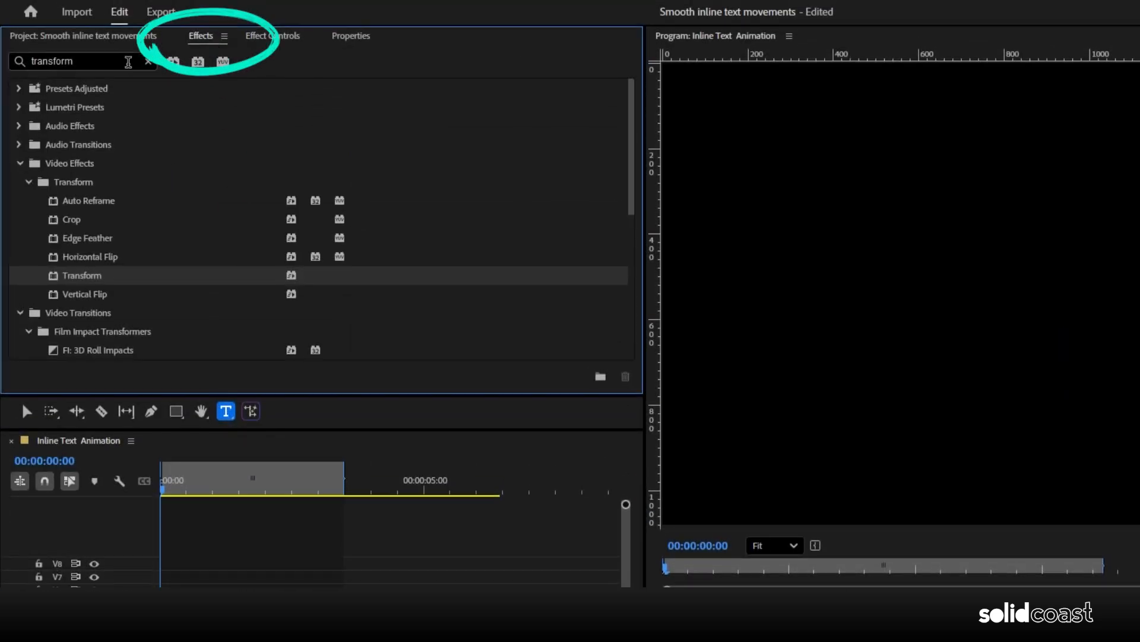
{"action": "type", "text": "demo"}
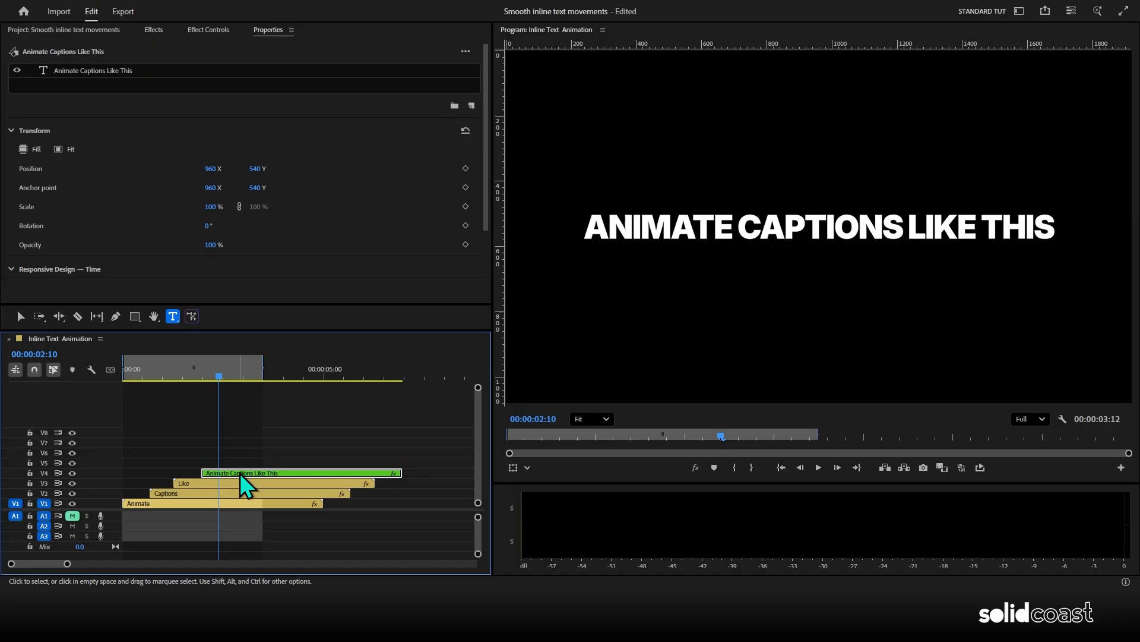
{"action": "left_click", "coordinate": [153, 30]}
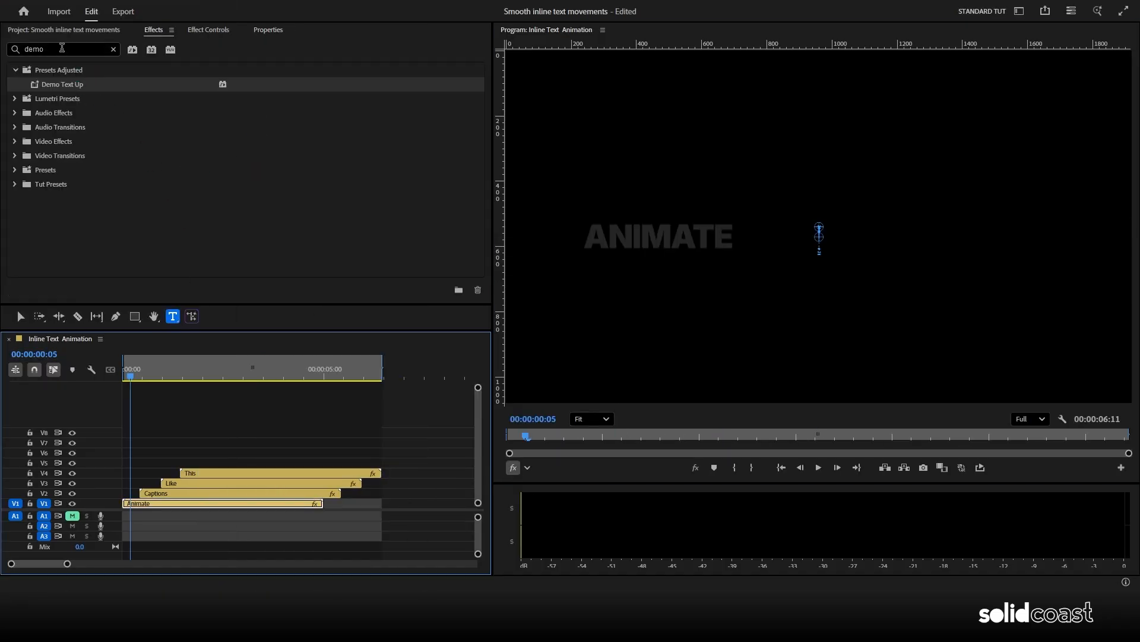
{"action": "type", "text": "ga"}
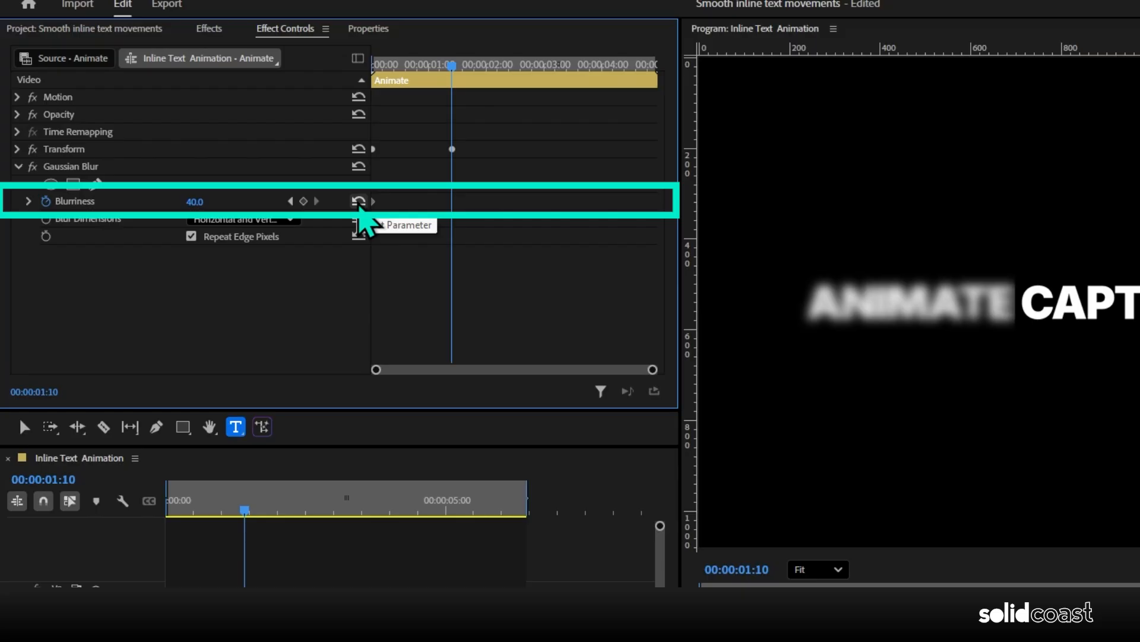
Keyframe Blurriness back to 0 and save Transform plus Gaussian Blur as the Demo Text up w blur preset.
{"action": "left_click", "coordinate": [359, 201]}
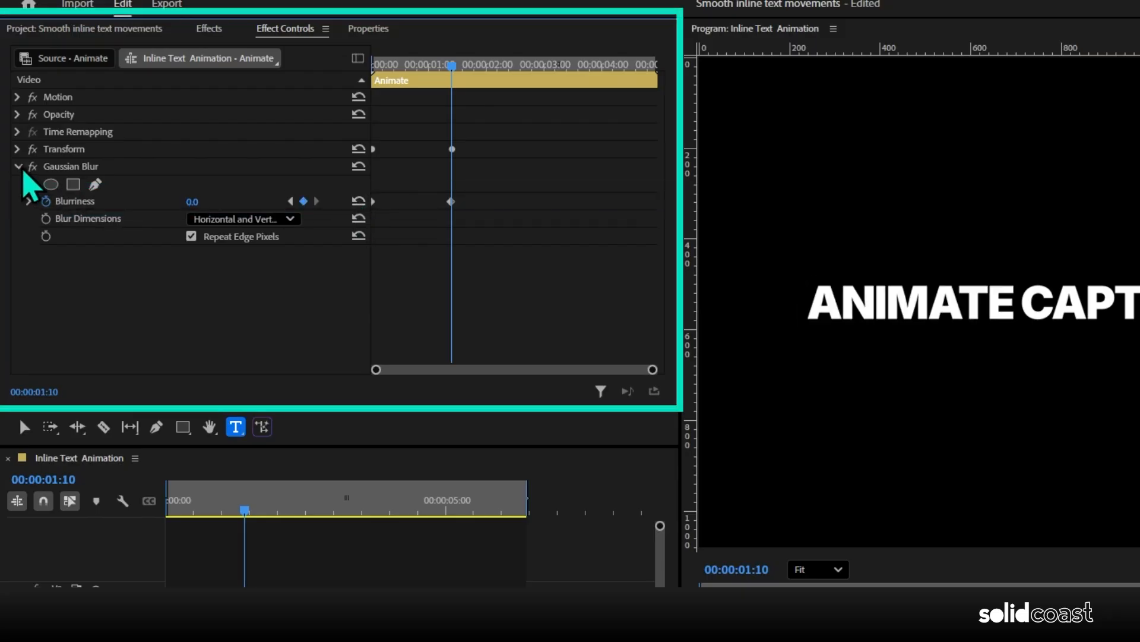
{"action": "left_click", "coordinate": [15, 166]}
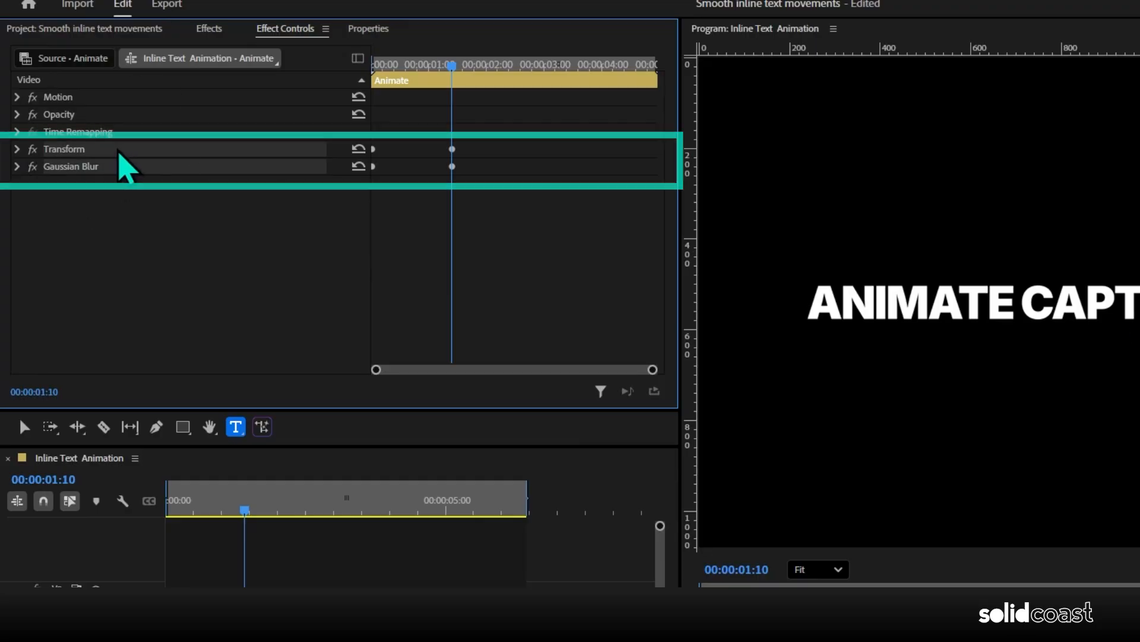
{"action": "right_click", "coordinate": [131, 157]}
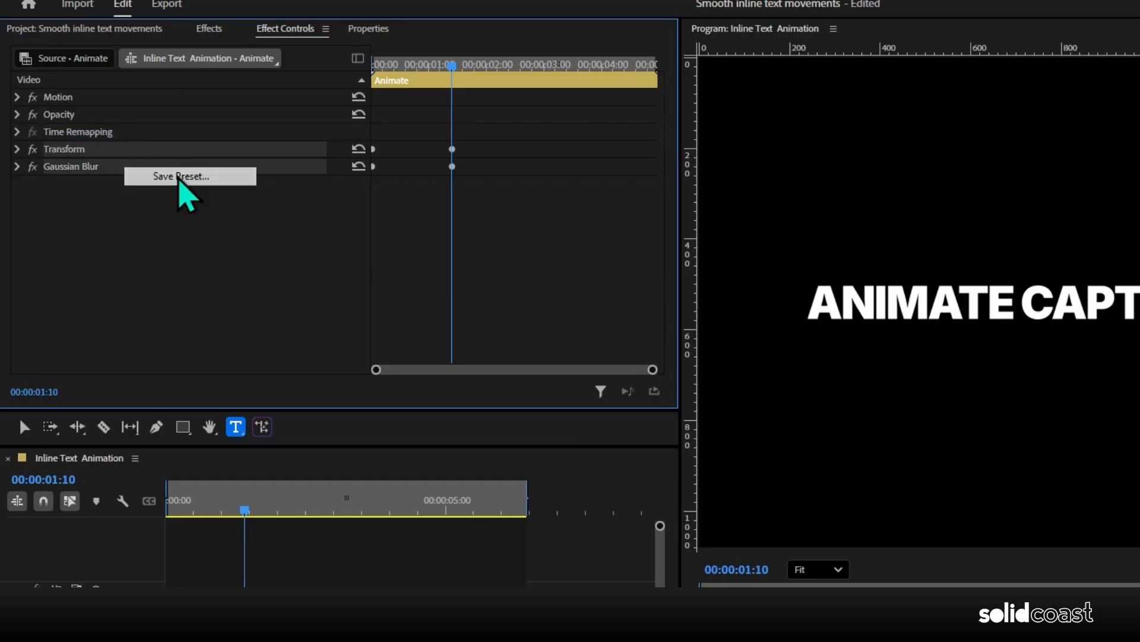
{"action": "left_click", "coordinate": [181, 176]}
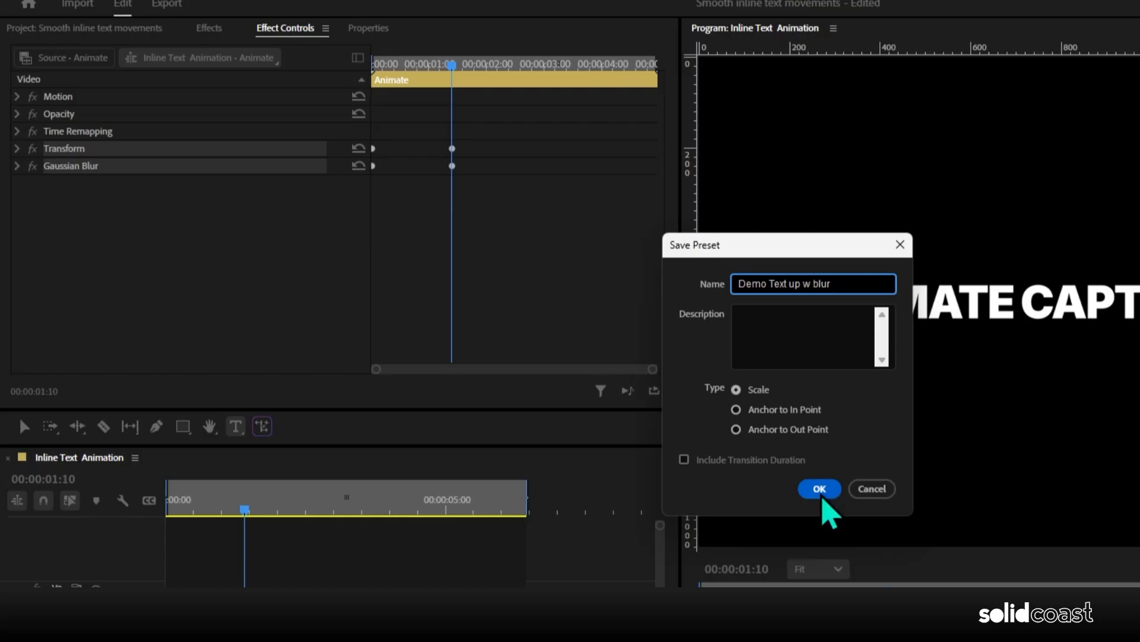
{"action": "left_click", "coordinate": [818, 489]}
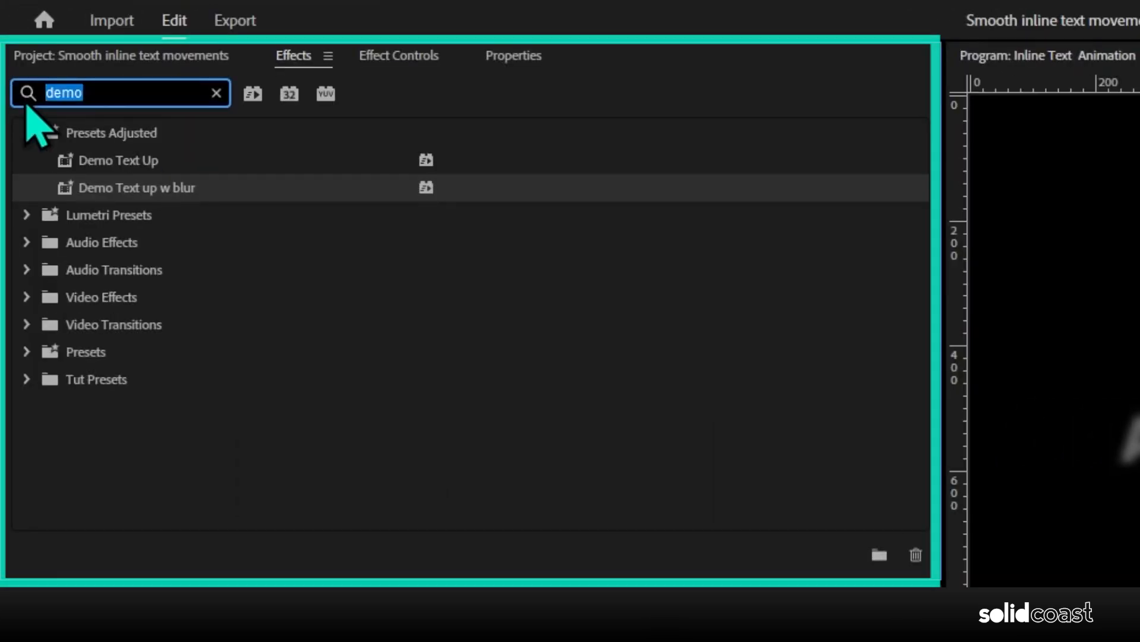
Search the Effects panel for 'solid glow' before returning to the single caption clip.
{"action": "type", "text": "solid glow"}
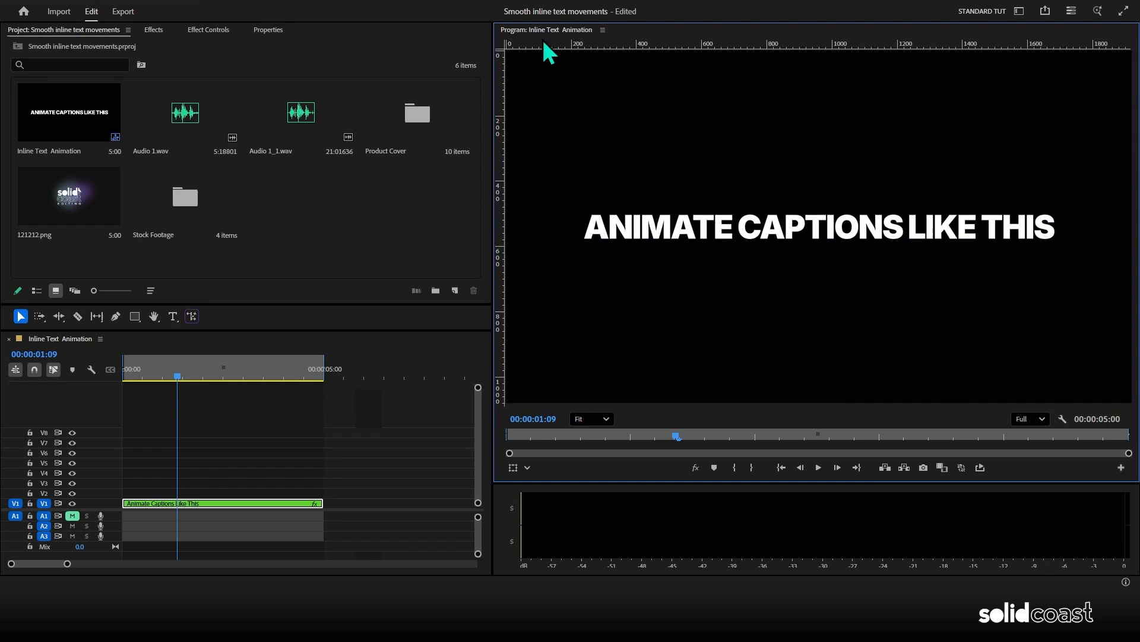
Show guides in the Program Monitor and drag a vertical guide to about 1171 px.
{"action": "left_click", "coordinate": [211, 7]}
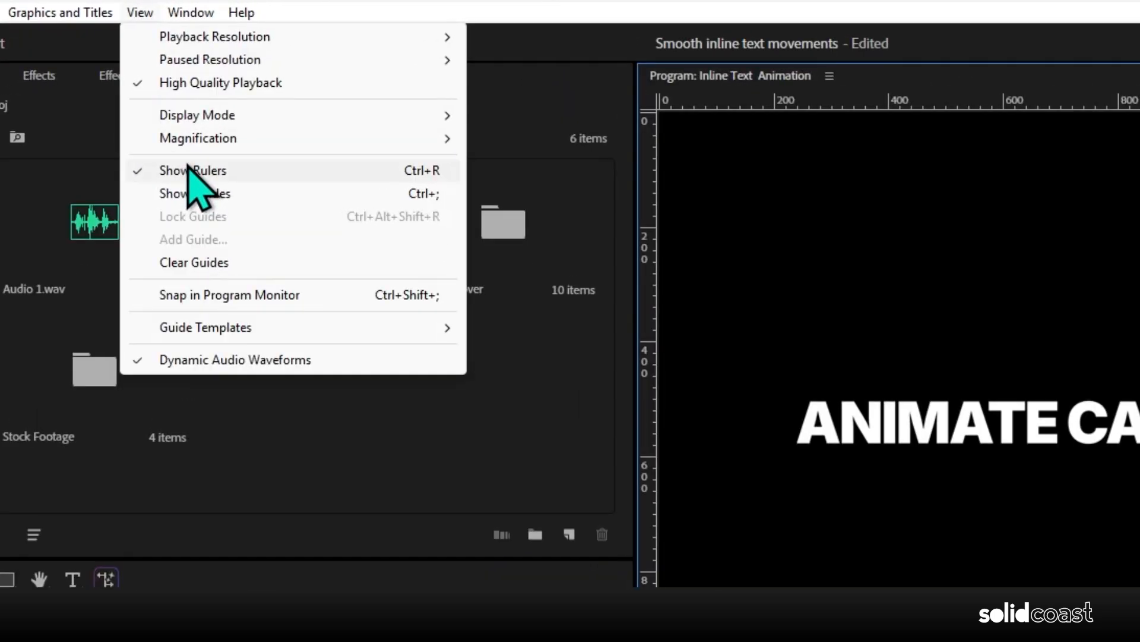
{"action": "left_click", "coordinate": [193, 170]}
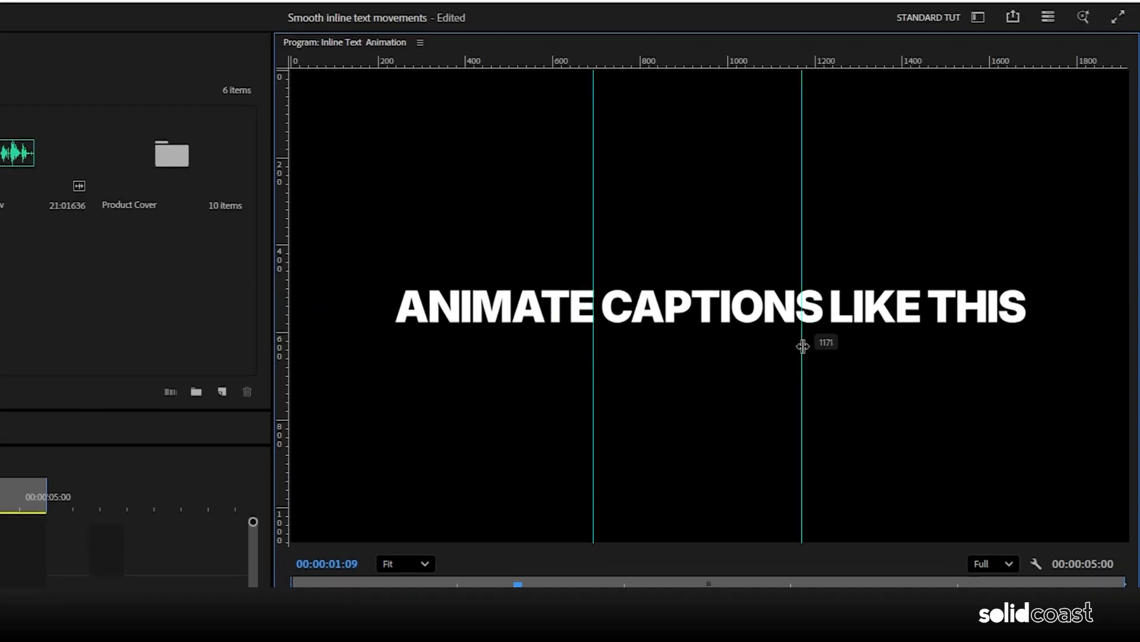
{"action": "left_click_drag", "start_coordinate": [802, 346], "coordinate": [925, 354]}
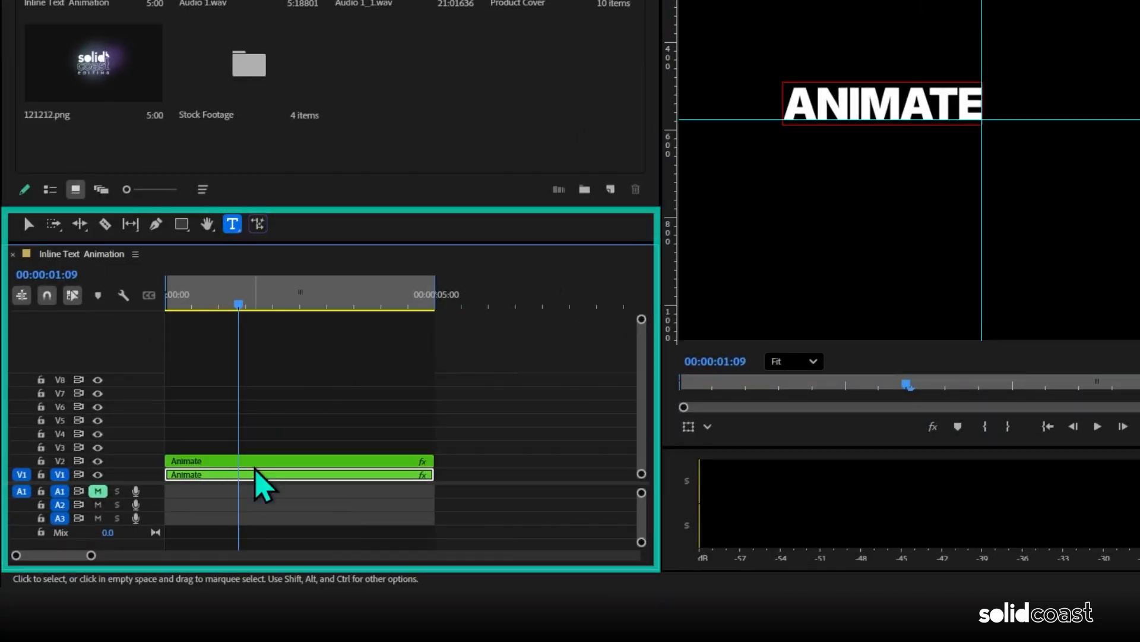
Select the lower Animate clip and search the Effects panel for the 'demo' presets.
{"action": "left_click", "coordinate": [291, 461]}
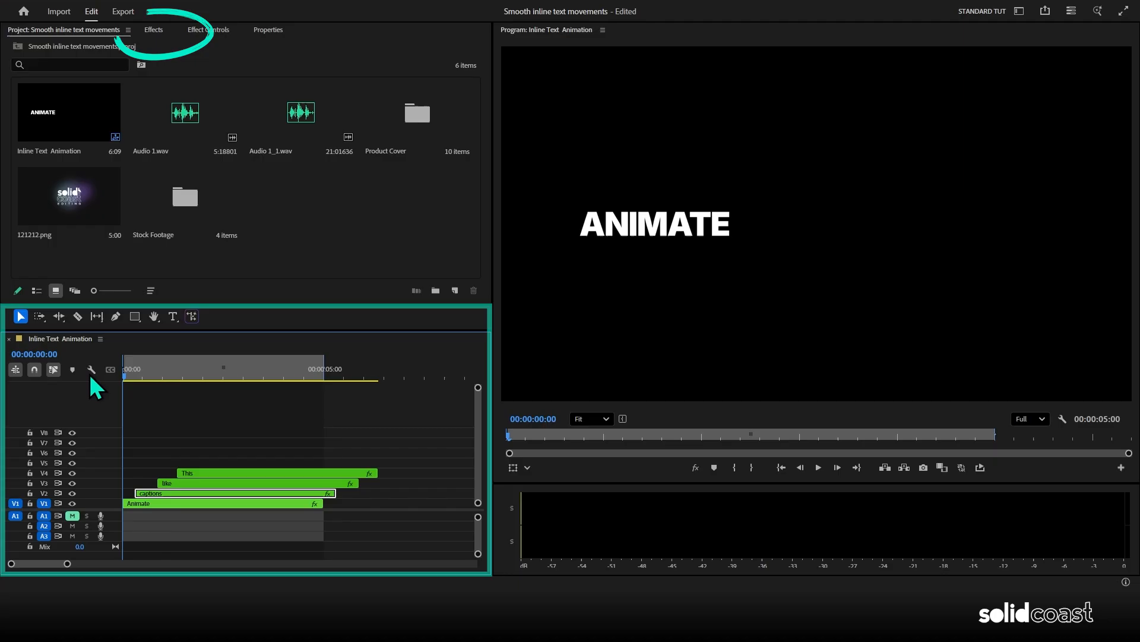
{"action": "left_click", "coordinate": [153, 29]}
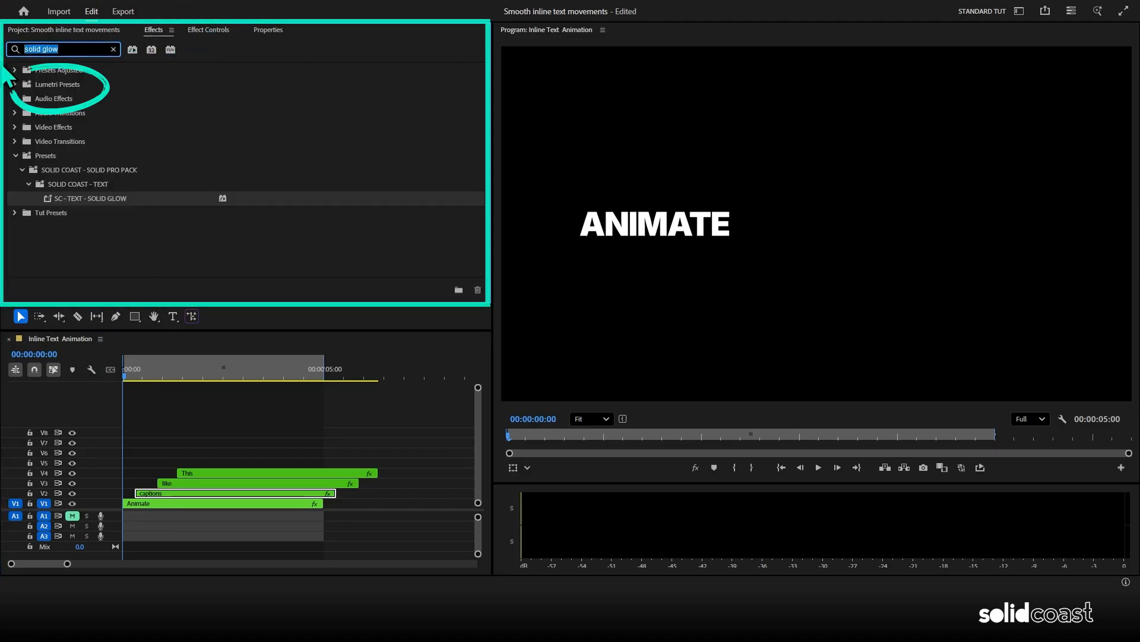
{"action": "type", "text": "demo"}
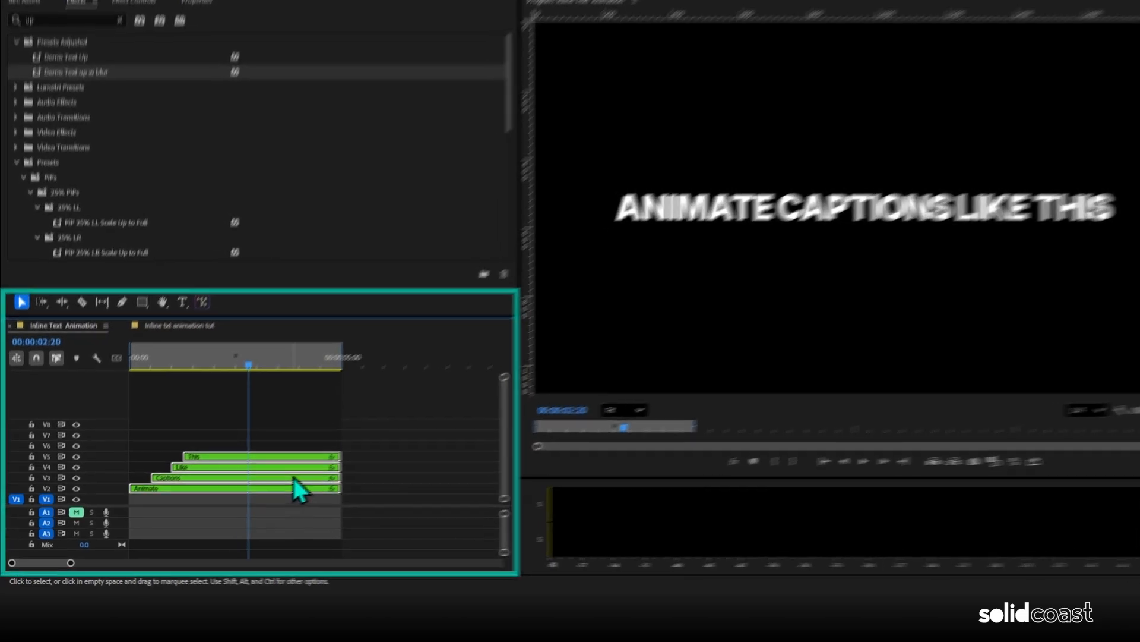
Name the nest 'Fade out' and apply the Transform effect to it.
{"action": "type", "text": "Fade out"}
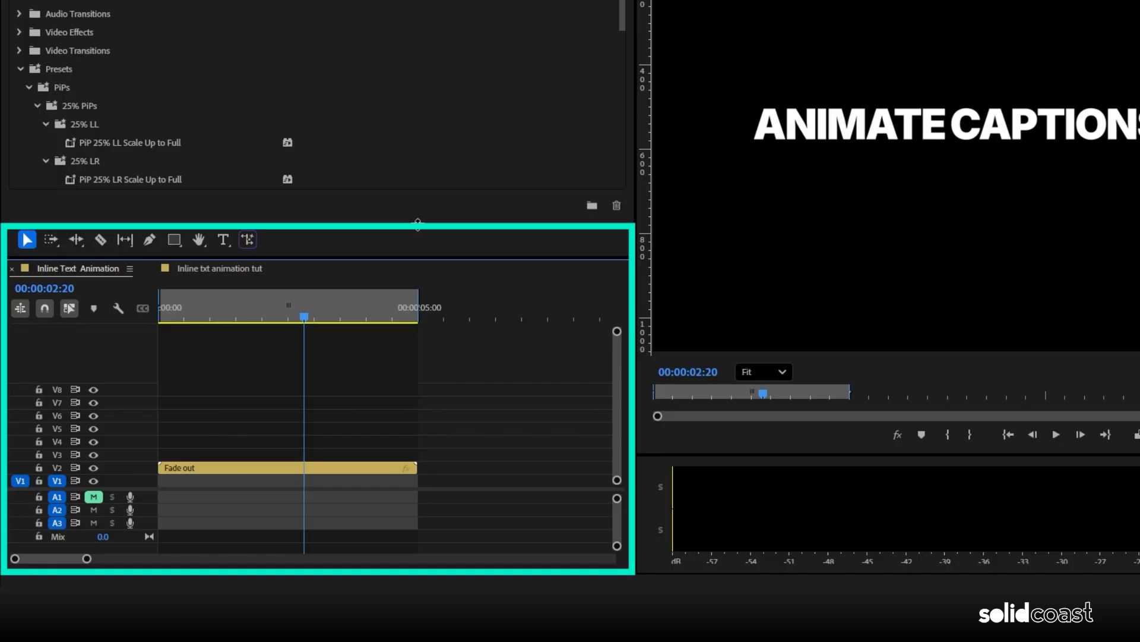
{"action": "mouse_move", "coordinate": [390, 483]}
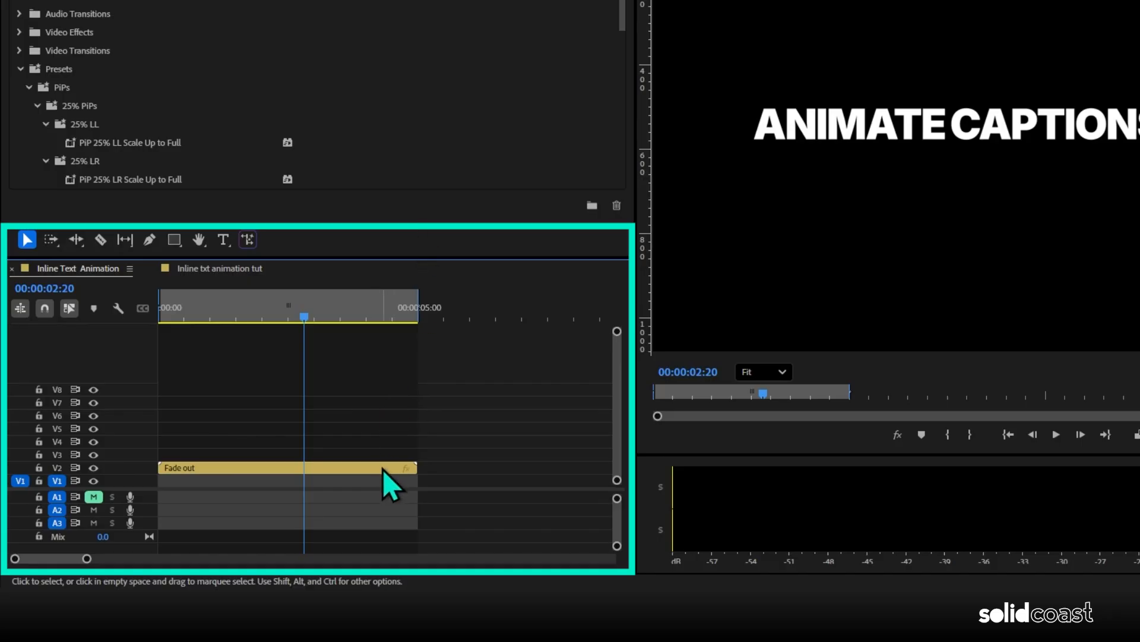
{"action": "mouse_move", "coordinate": [409, 467]}
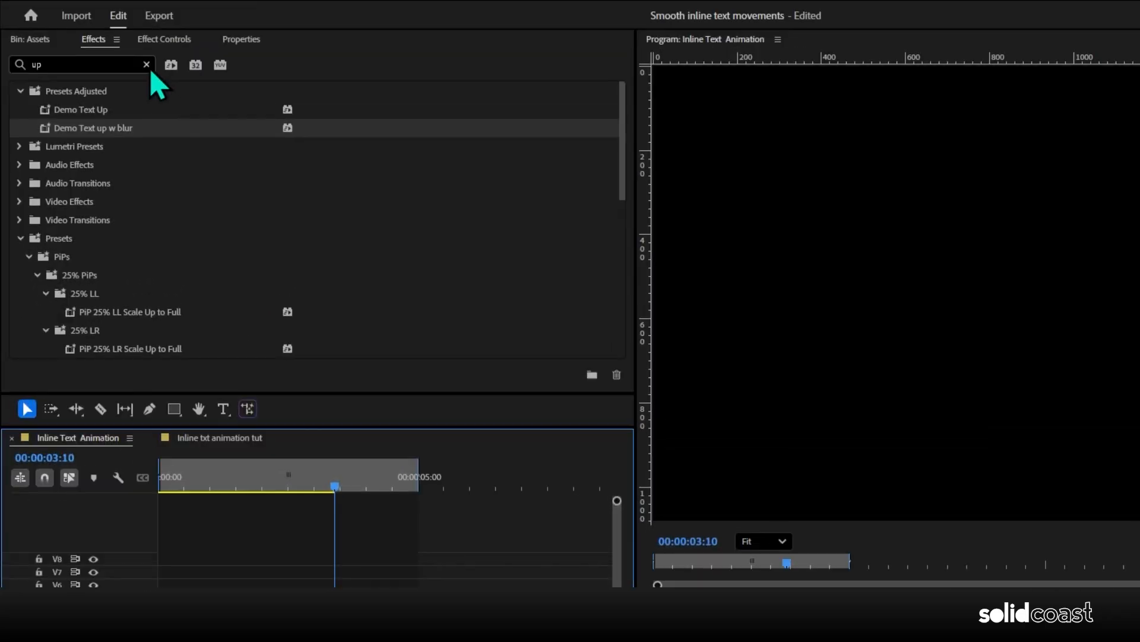
{"action": "type", "text": "transform"}
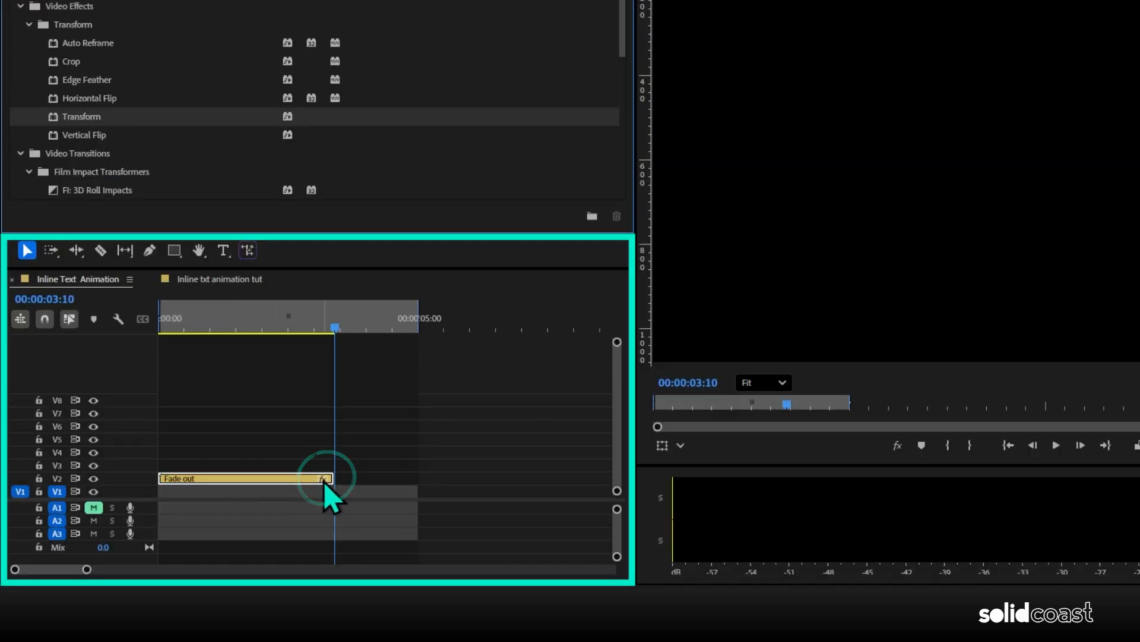
{"action": "double_click", "coordinate": [244, 478]}
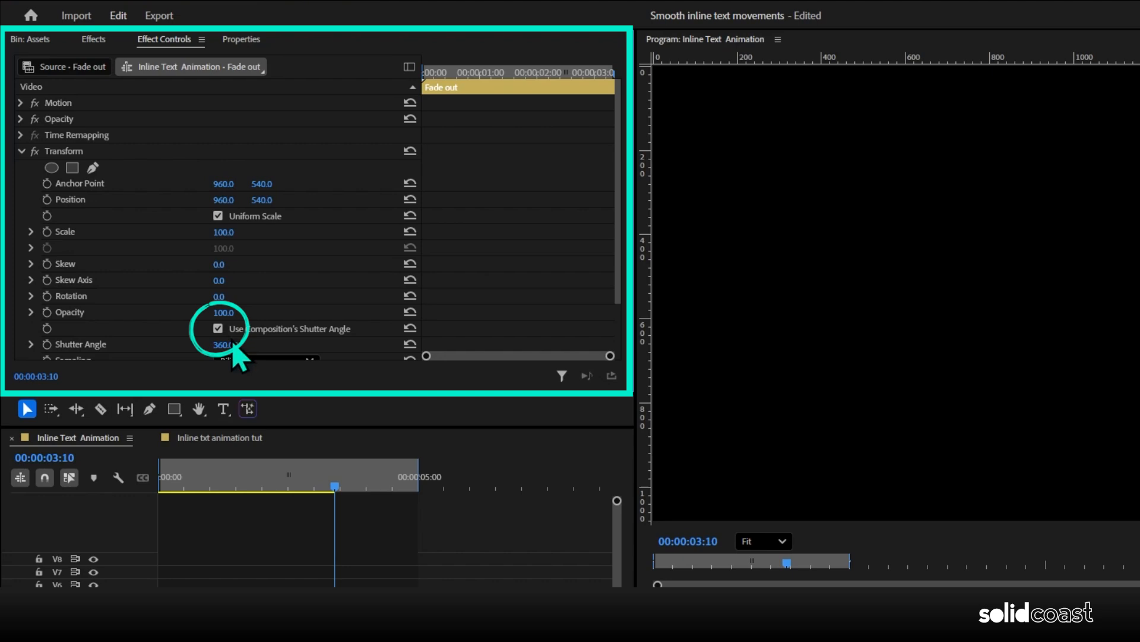
Disable the sequence shutter angle, keyframe and ease Transform Position, and set ending Opacity to 0.
{"action": "left_click", "coordinate": [218, 328]}
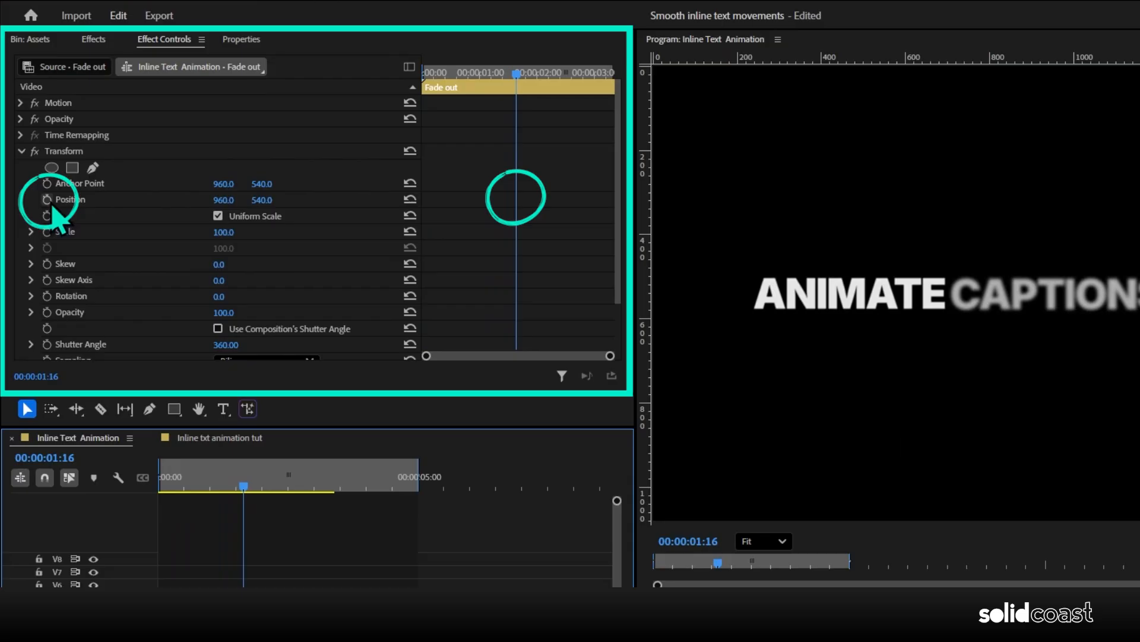
{"action": "left_click", "coordinate": [47, 198]}
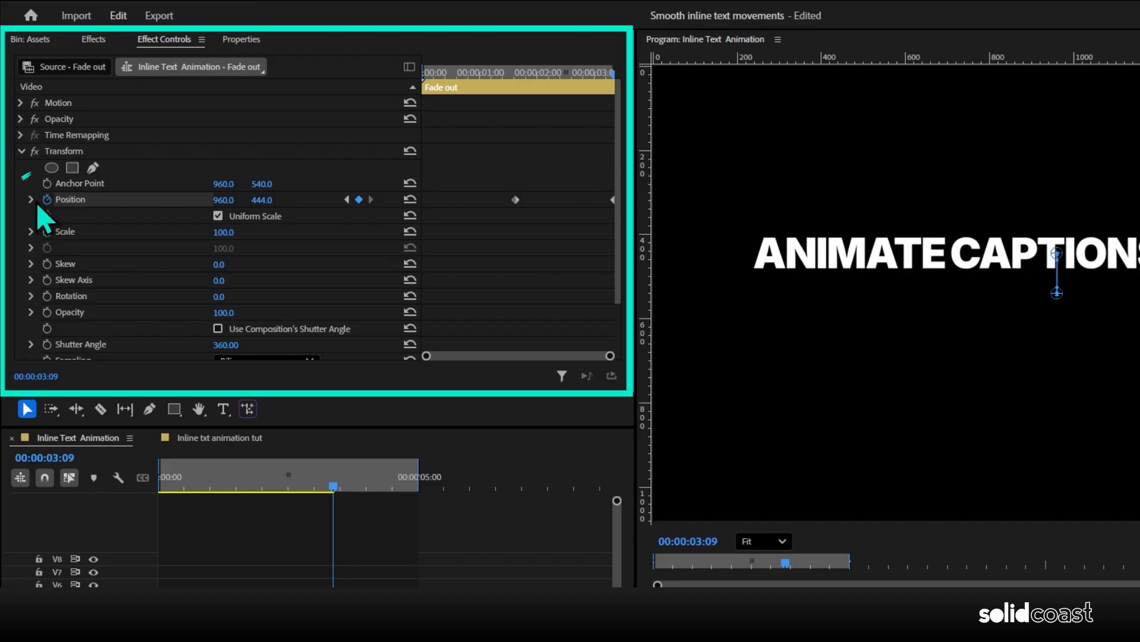
{"action": "right_click", "coordinate": [517, 199]}
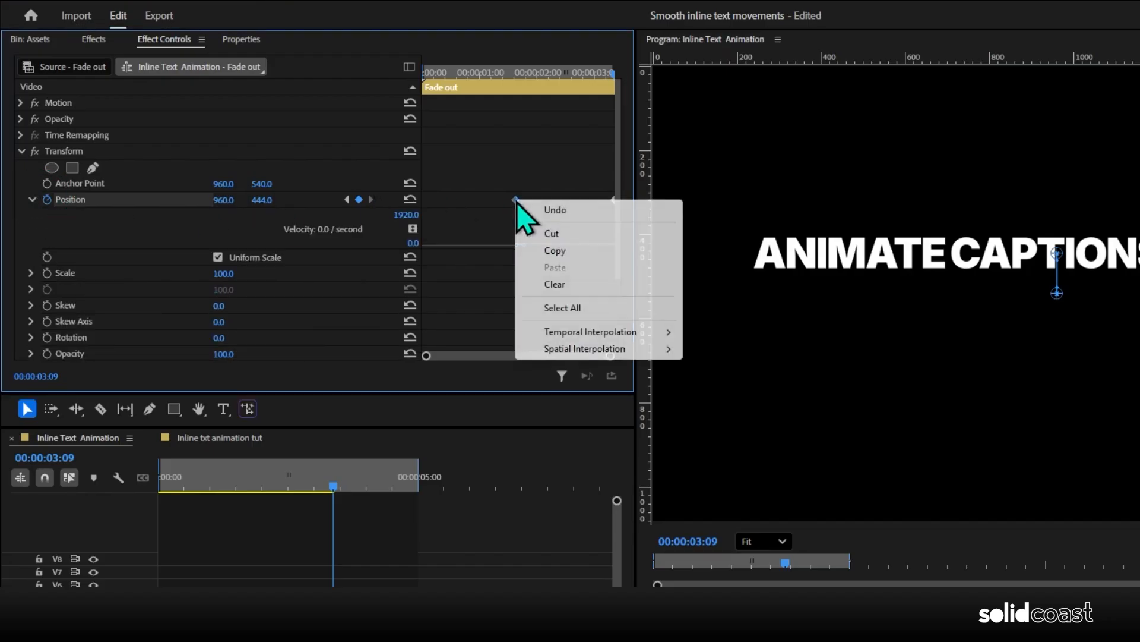
{"action": "mouse_move", "coordinate": [591, 331]}
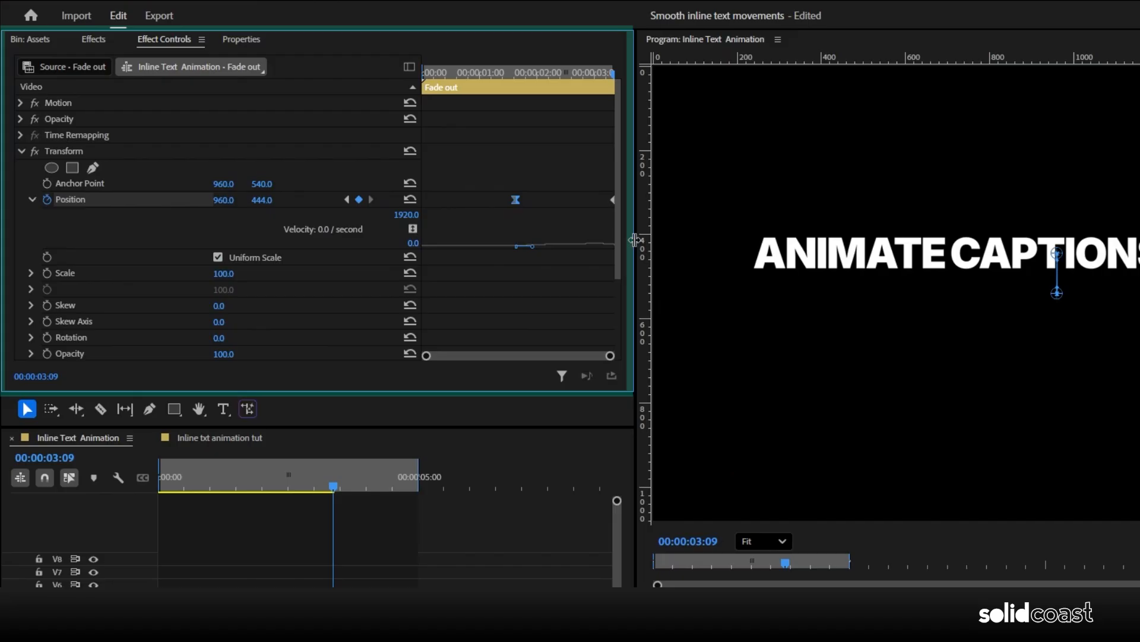
{"action": "mouse_move", "coordinate": [614, 218]}
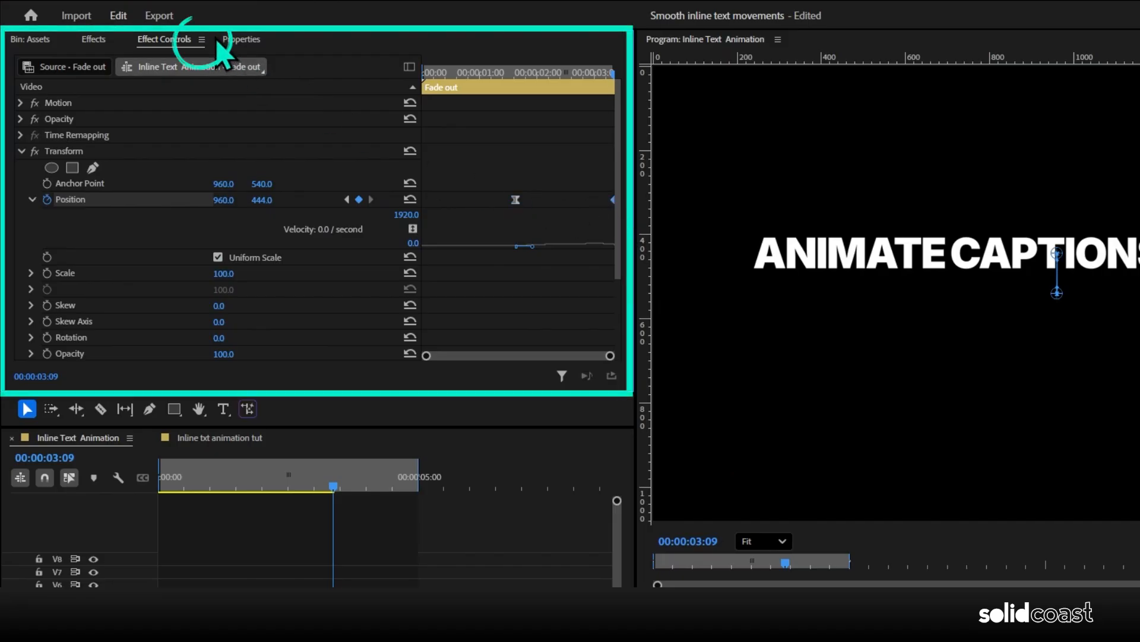
{"action": "left_click", "coordinate": [202, 39]}
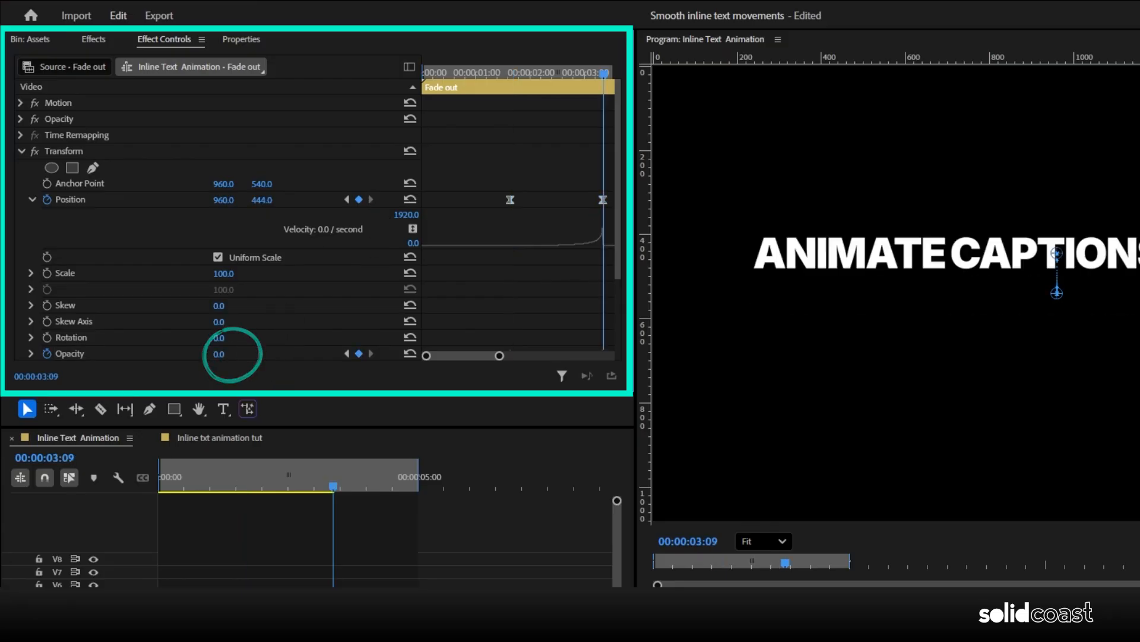
{"action": "left_click", "coordinate": [93, 39]}
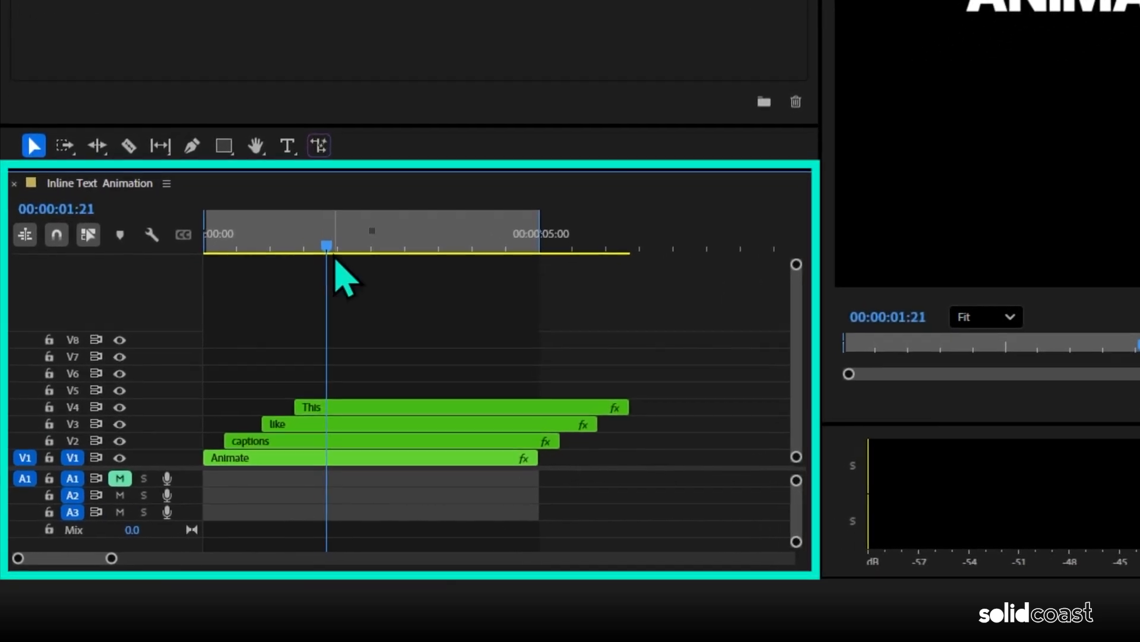
Remove the word clips' Transform and Gaussian Blur attributes while keeping Motion.
{"action": "left_click", "coordinate": [215, 244]}
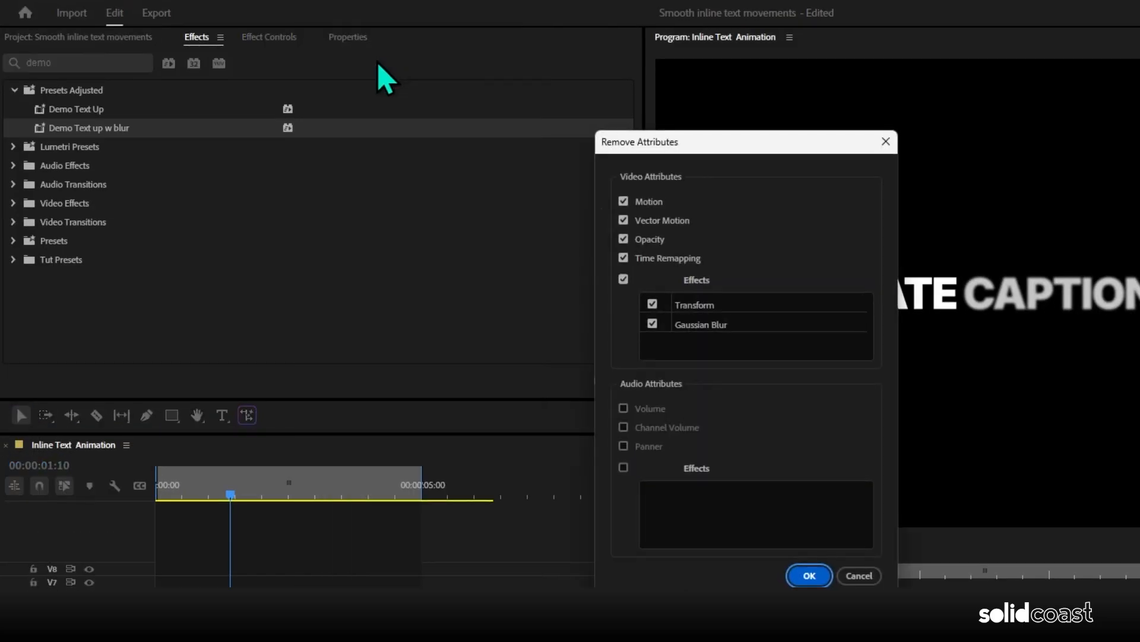
{"action": "left_click", "coordinate": [624, 201]}
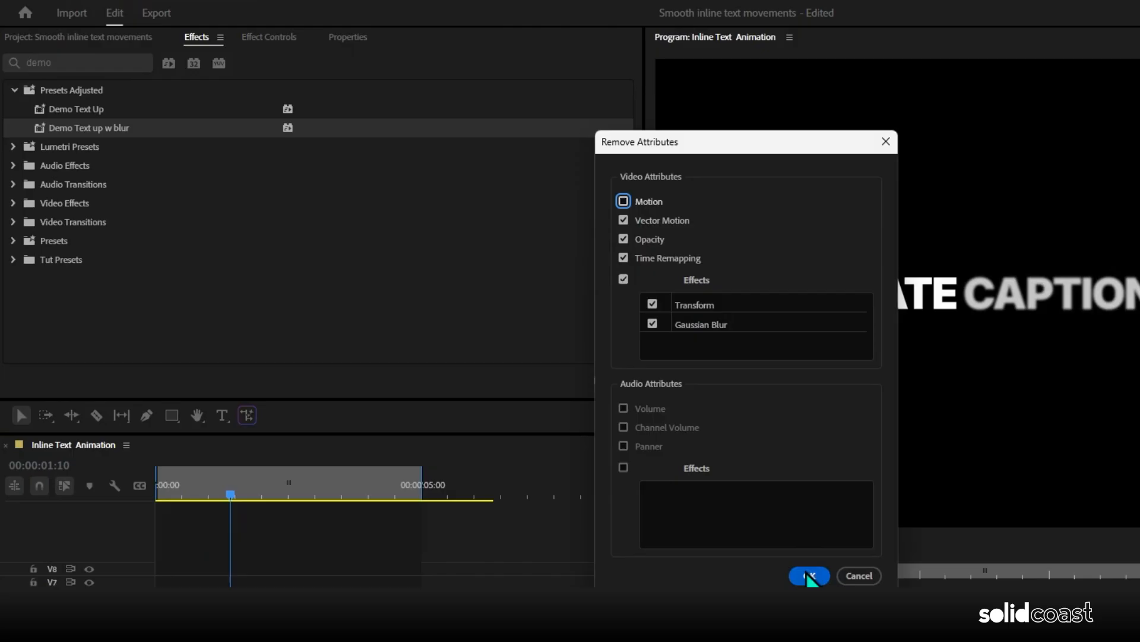
{"action": "left_click", "coordinate": [808, 575]}
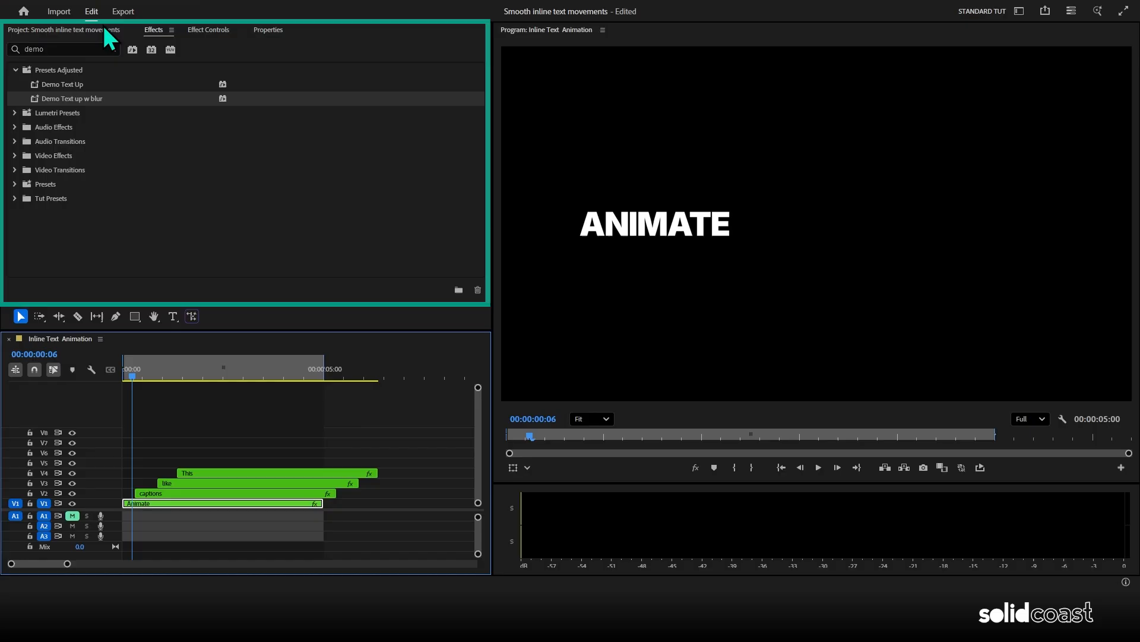
Search 'text' in Effects and apply an SC - TEXT IN preset to the word clips.
{"action": "left_click", "coordinate": [62, 48]}
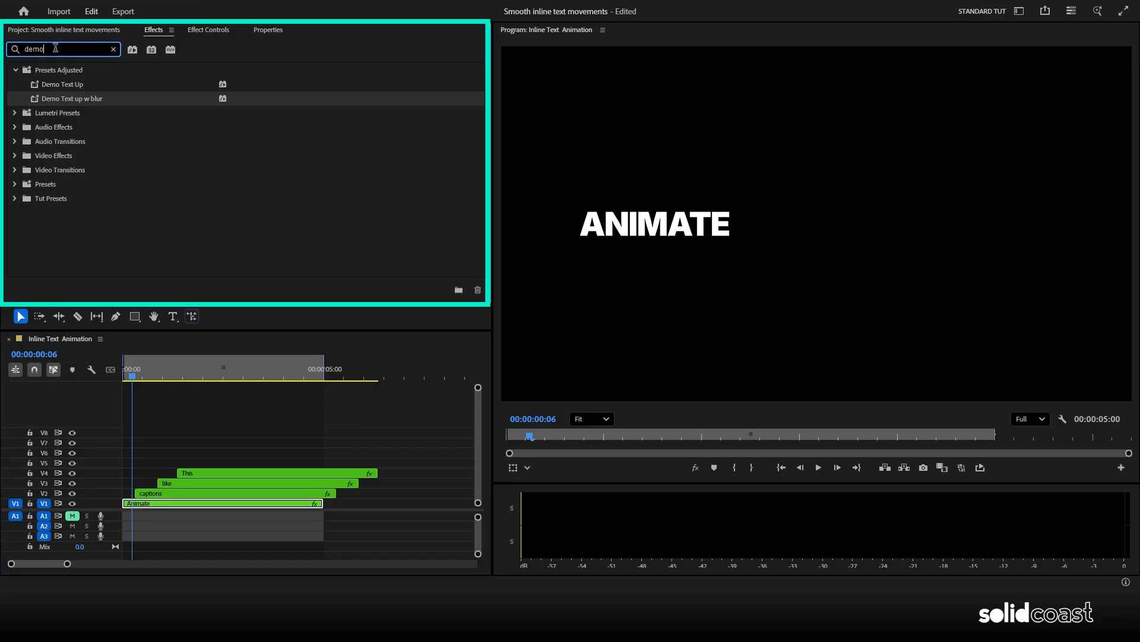
{"action": "type", "text": "text"}
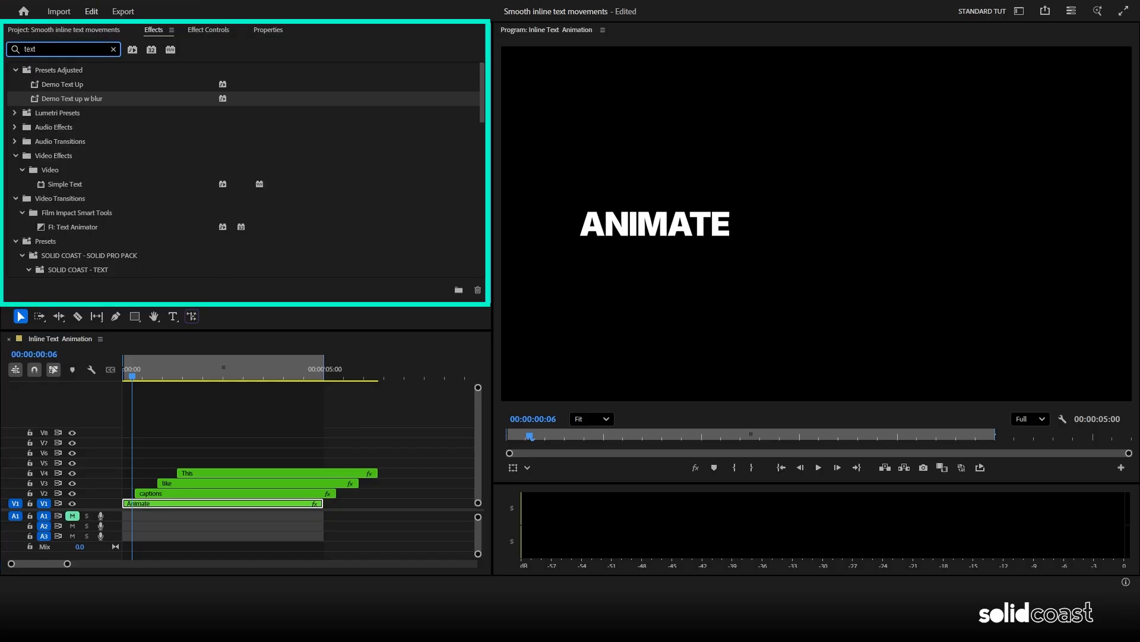
{"action": "scroll", "scroll_direction": "down", "scroll_amount": 3}
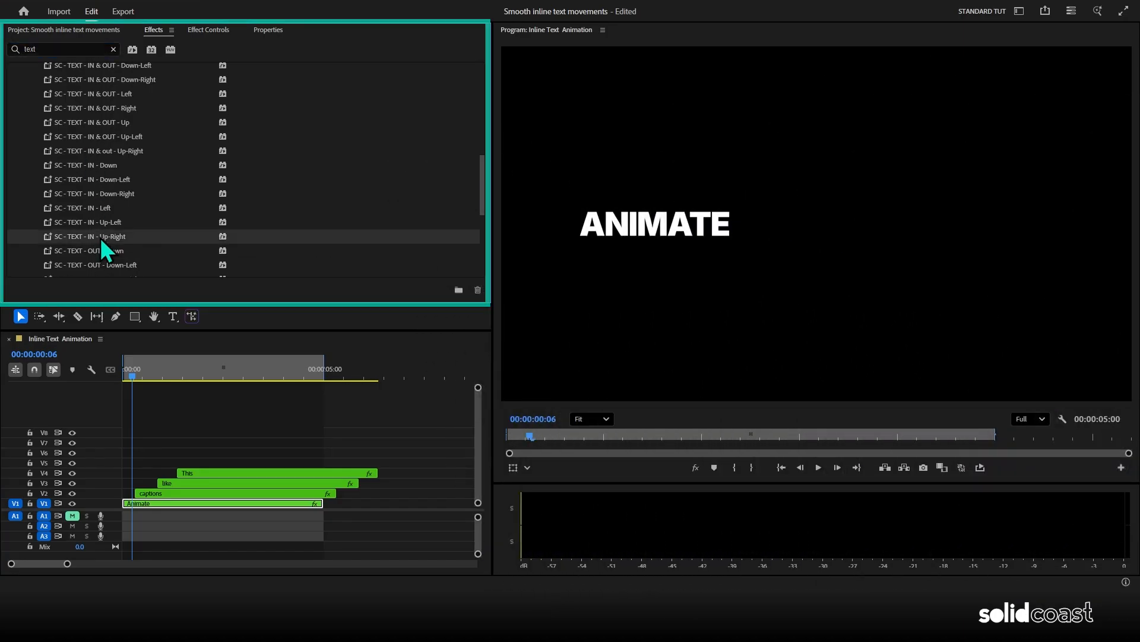
{"action": "left_click", "coordinate": [141, 503]}
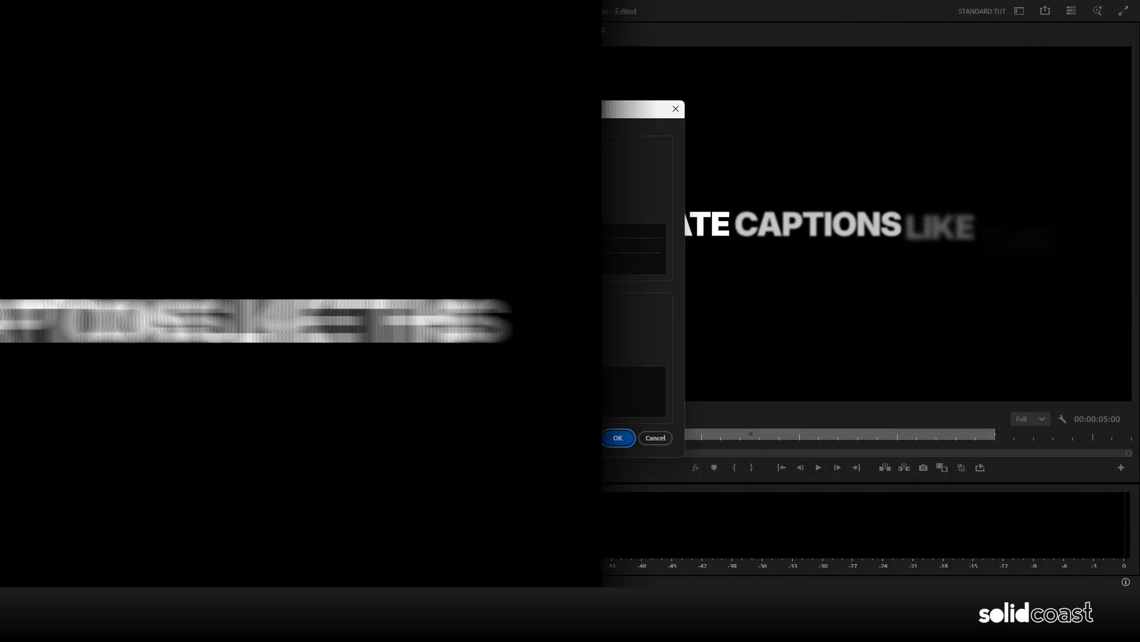
{"action": "left_click", "coordinate": [616, 437]}
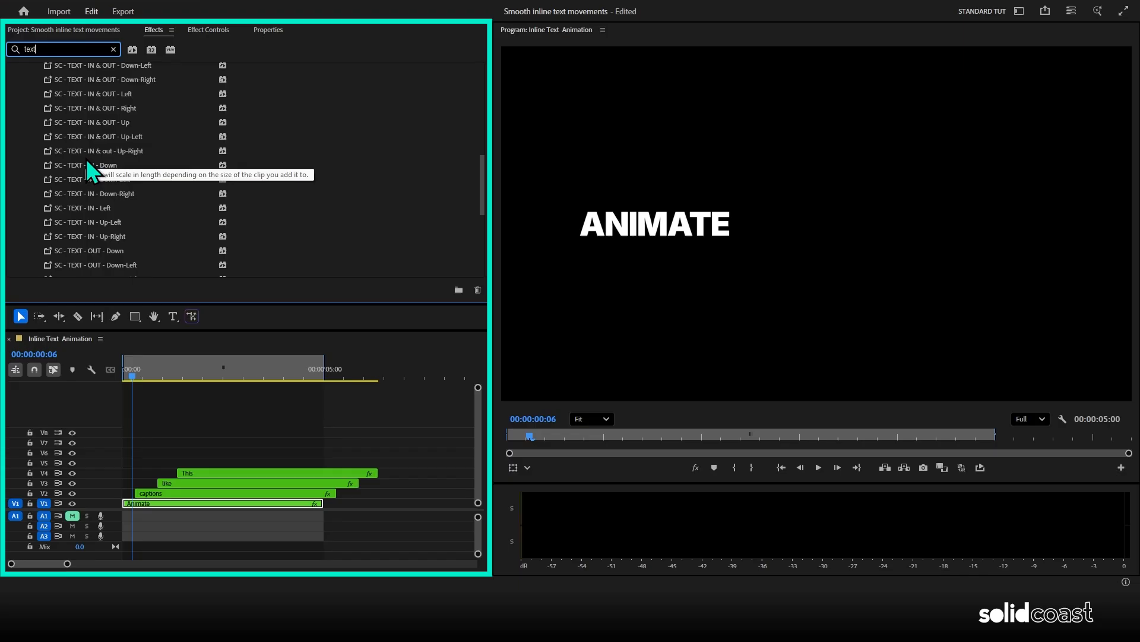
{"action": "left_click", "coordinate": [181, 375]}
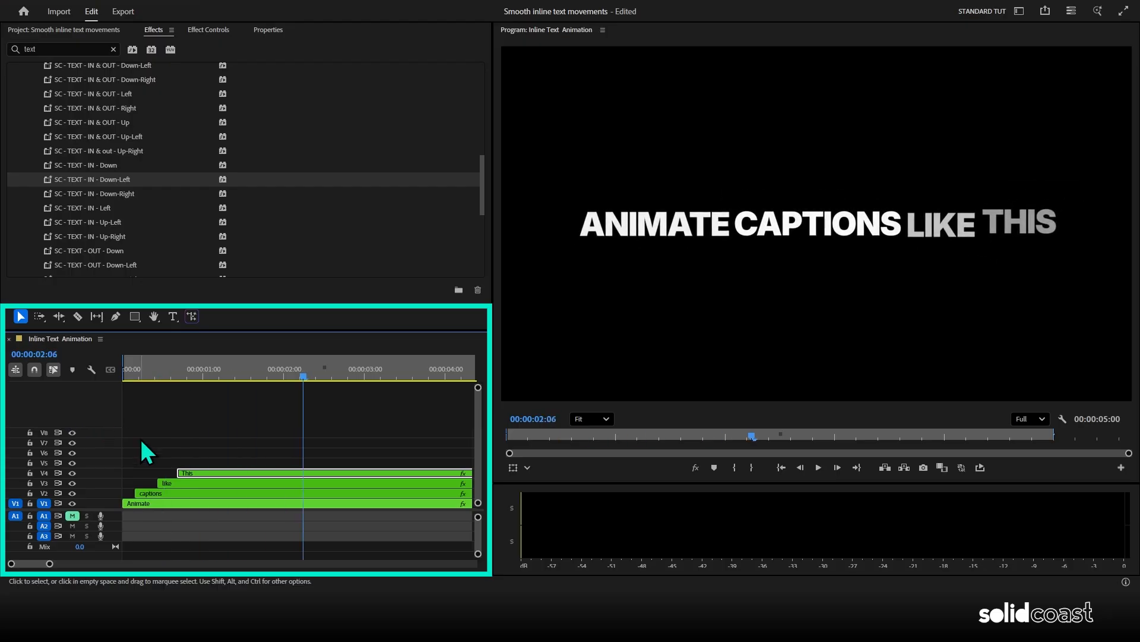
Fit the timeline with Ctrl+K and nest the four word clips into a sequence named Out.
{"action": "left_click", "coordinate": [335, 377]}
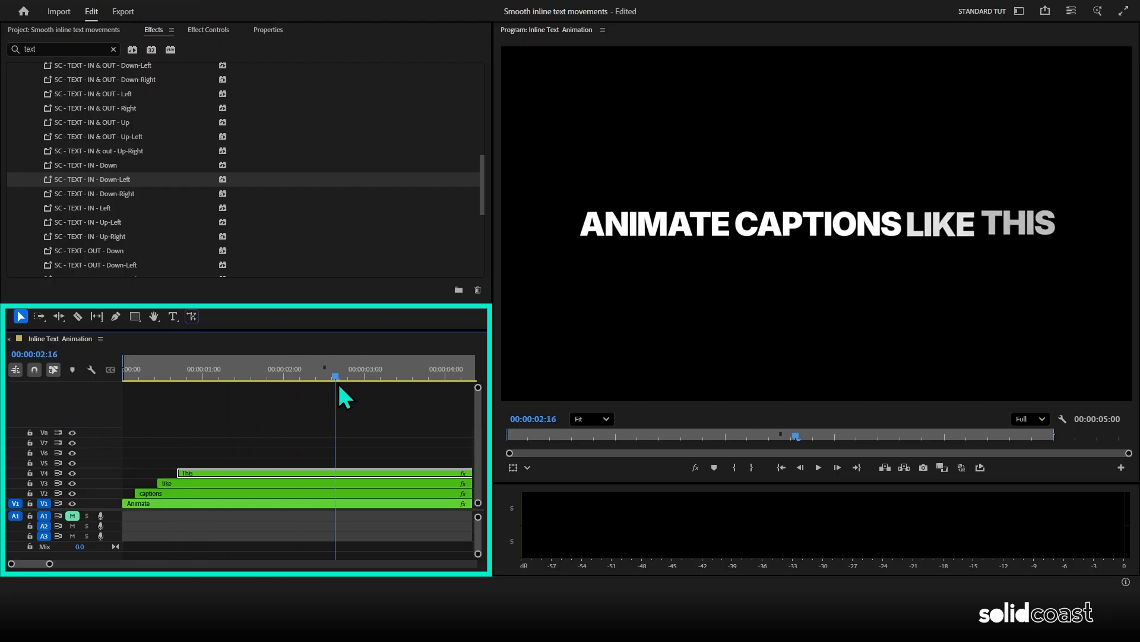
{"action": "key", "text": "ctrl+k"}
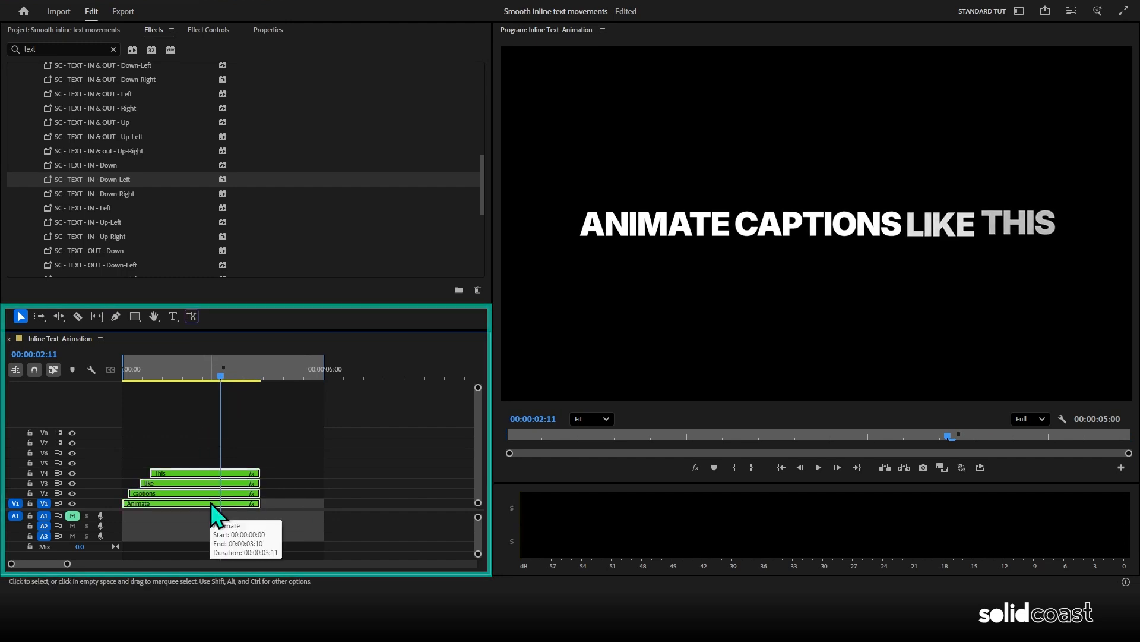
{"action": "right_click", "coordinate": [207, 502]}
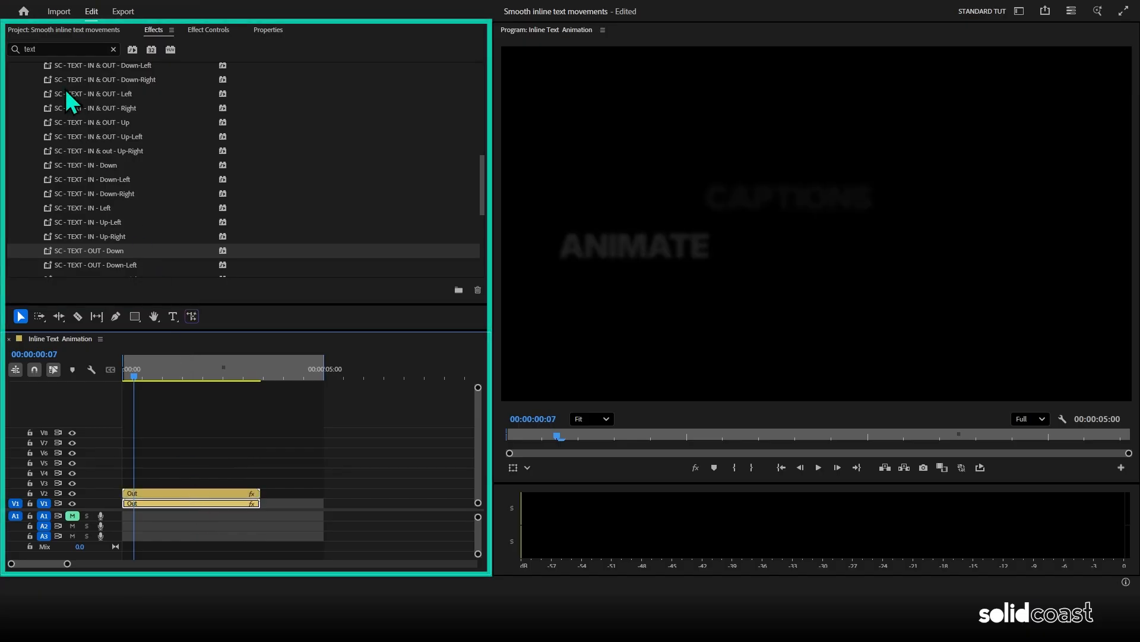
Search 'solid' and apply the SC - TEXT - SOLID GLOW preset to the Out clip.
{"action": "type", "text": "solid glow"}
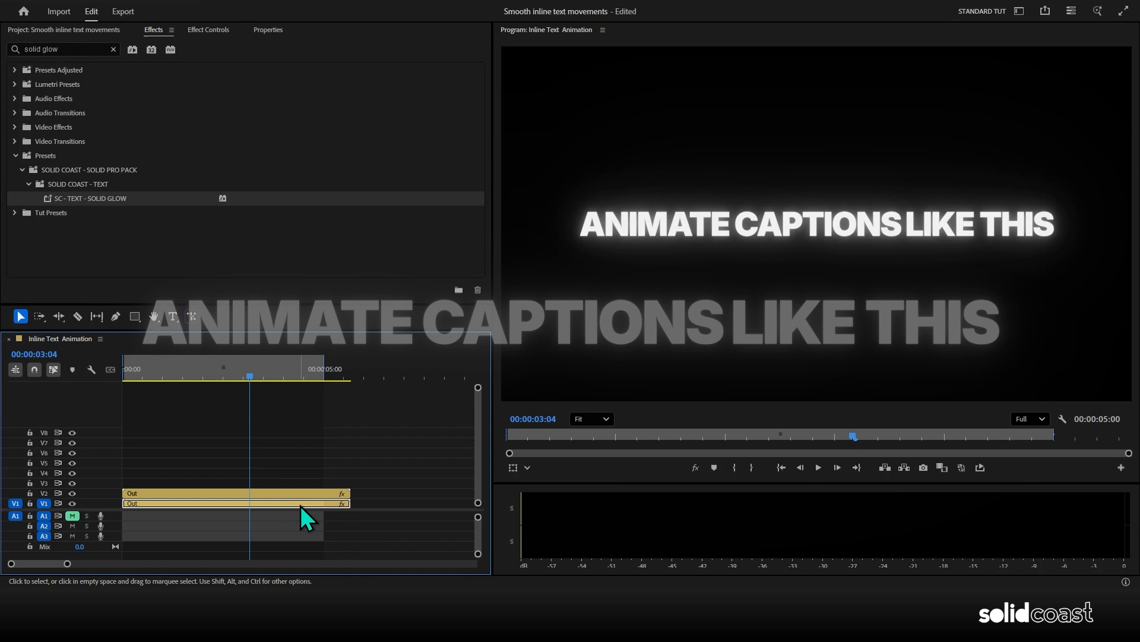
{"action": "left_click", "coordinate": [319, 502]}
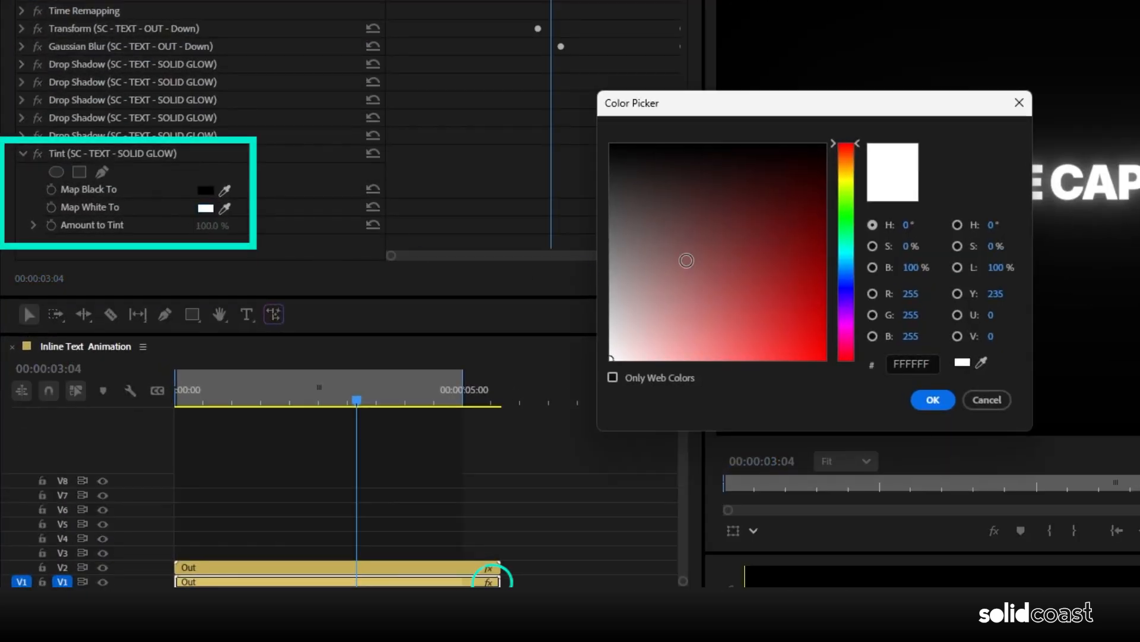
Set the Tint's Map White To colour to blue 03CDFF so the caption glows cyan.
{"action": "left_click", "coordinate": [817, 355]}
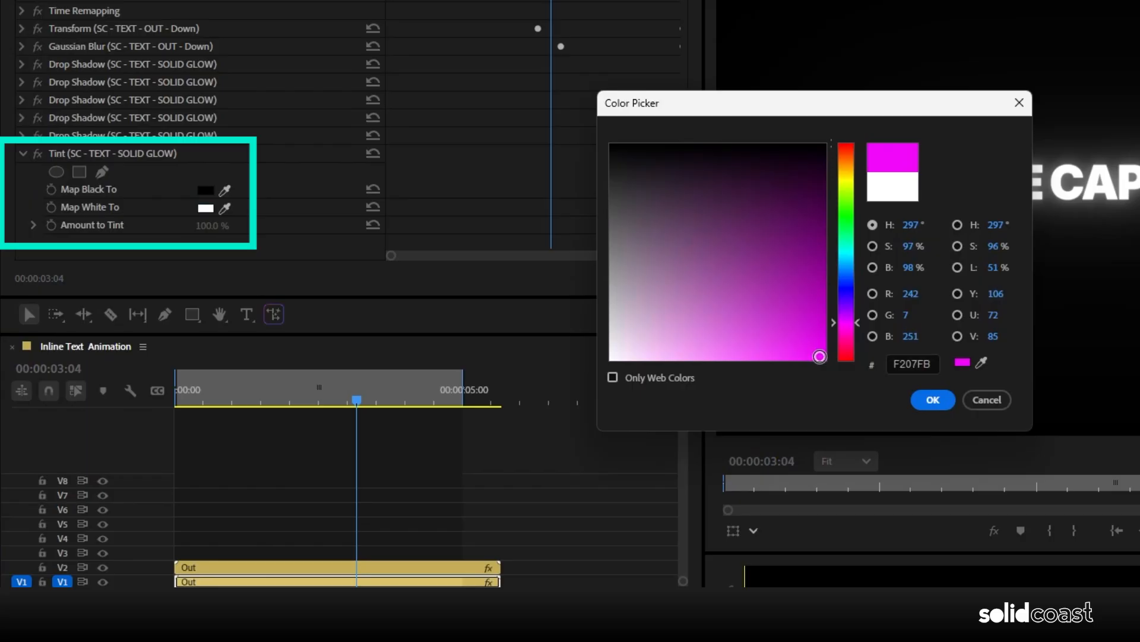
{"action": "left_click", "coordinate": [932, 399]}
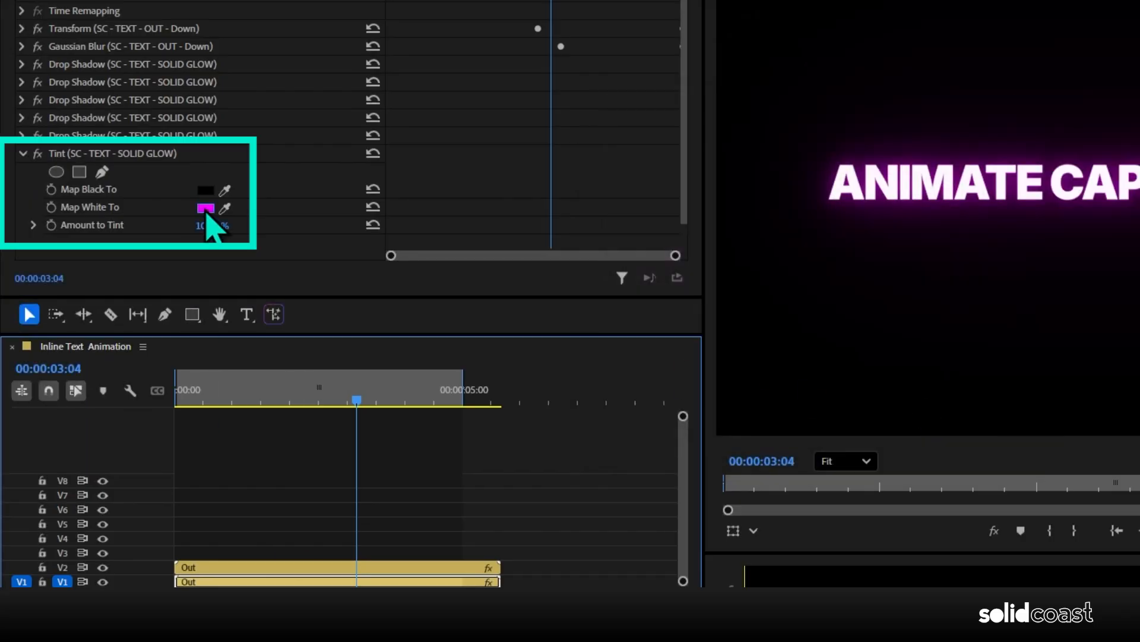
{"action": "left_click", "coordinate": [206, 208]}
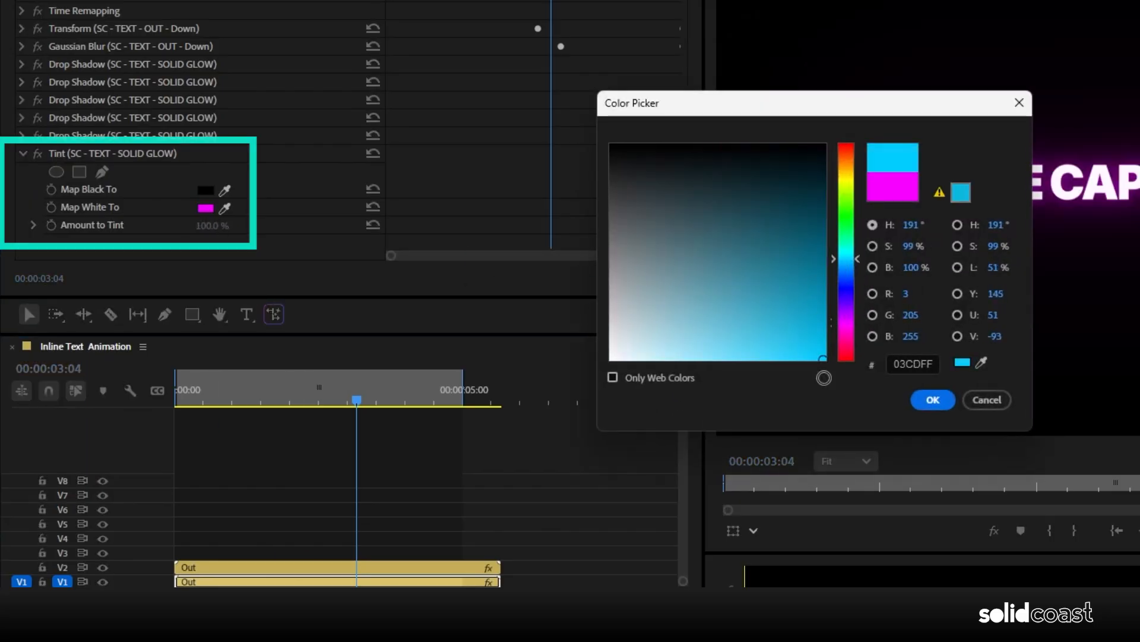
{"action": "left_click", "coordinate": [933, 399]}
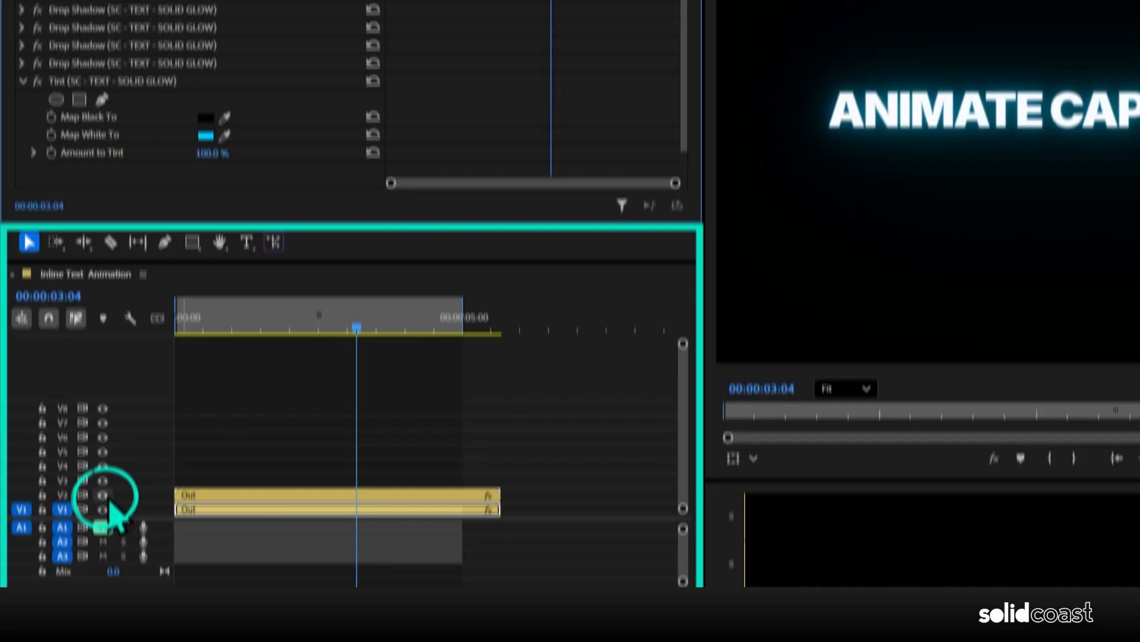